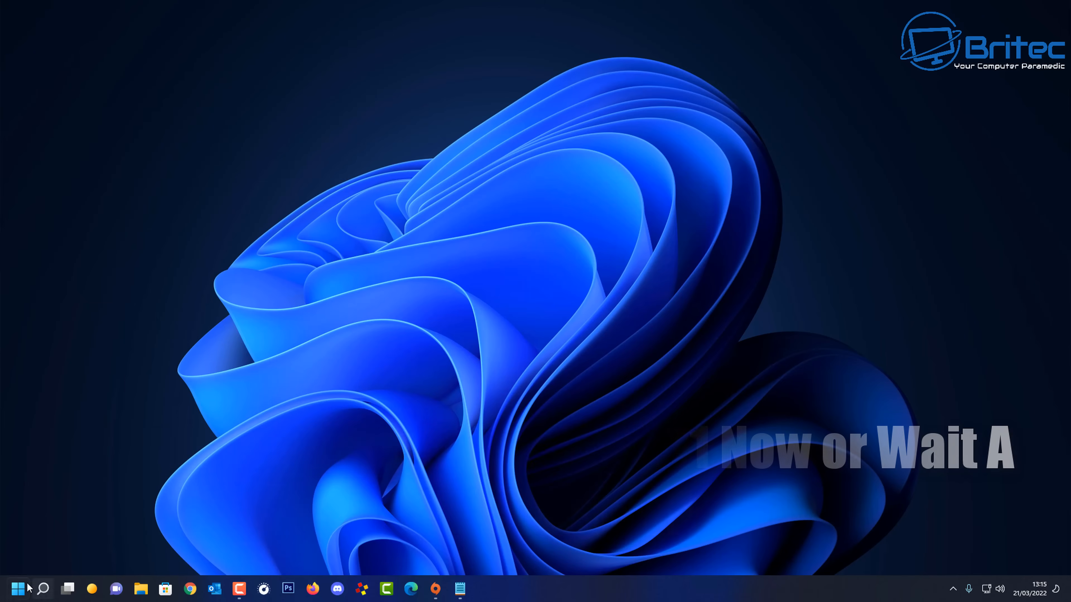
Step: Launch Settings from Start, go to Windows Update and check for updates
left_click(17, 589)
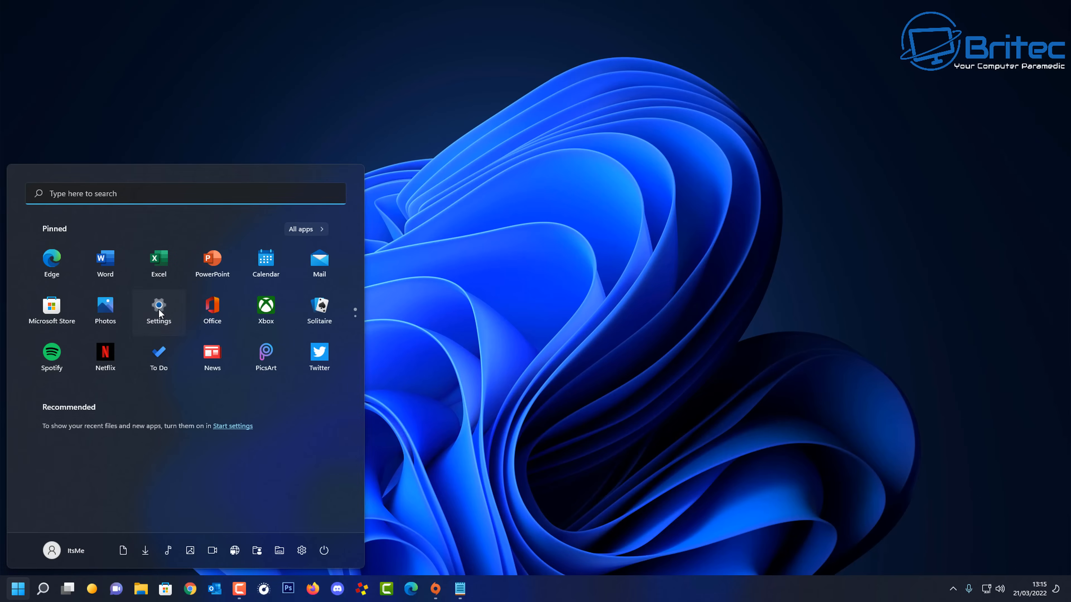
left_click(158, 306)
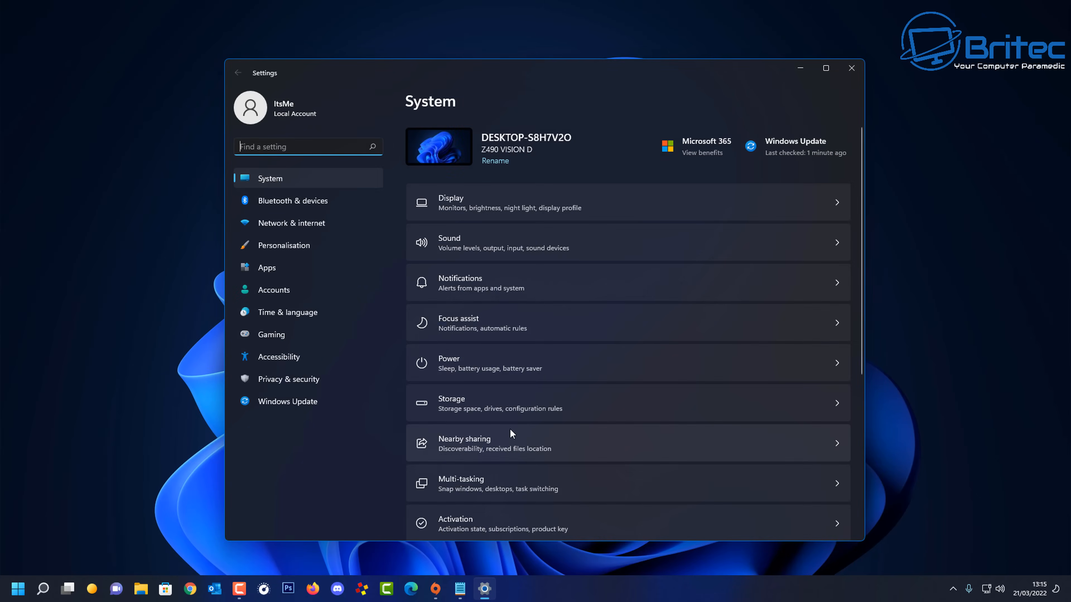
mouse_move(328, 401)
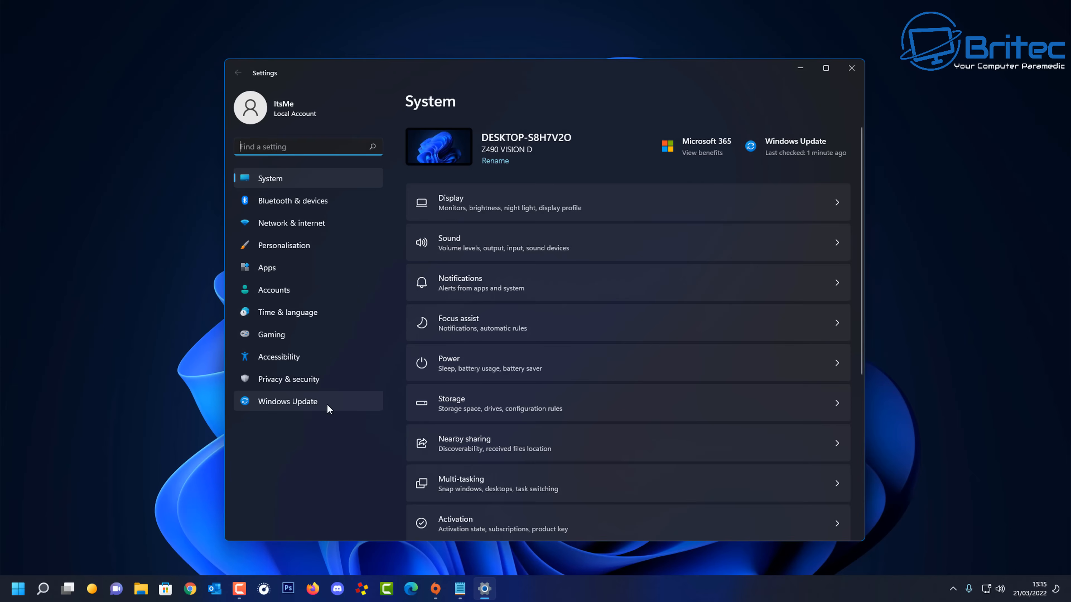
left_click(288, 402)
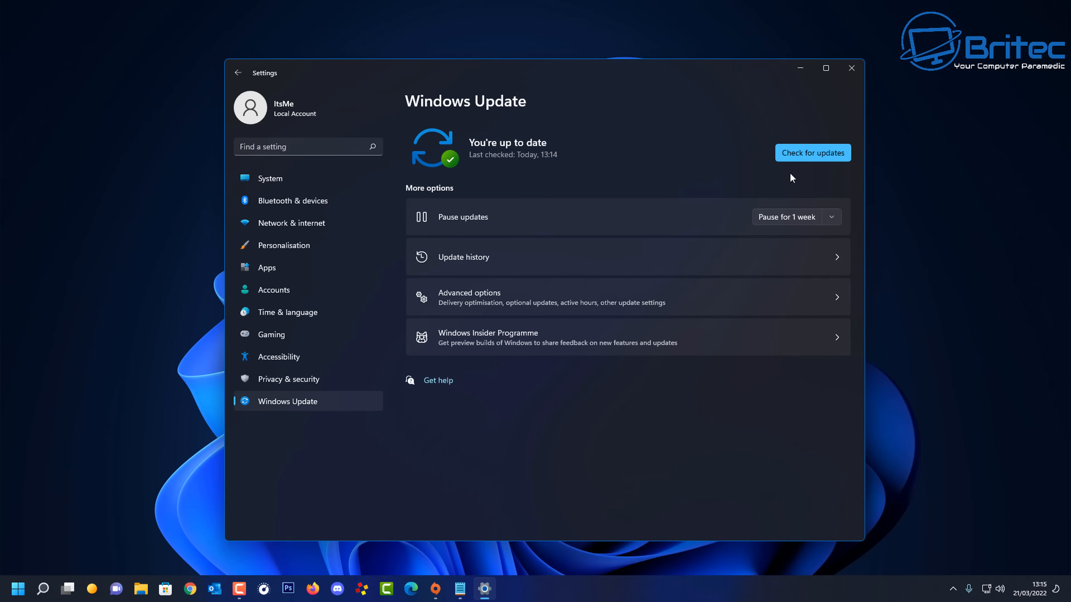
left_click(812, 152)
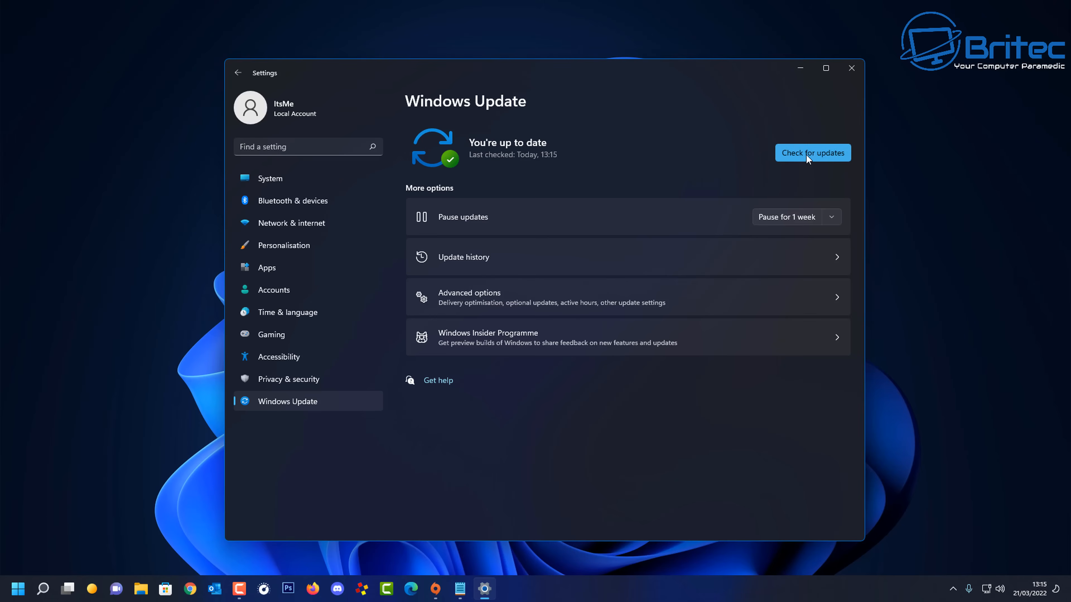
mouse_move(820, 125)
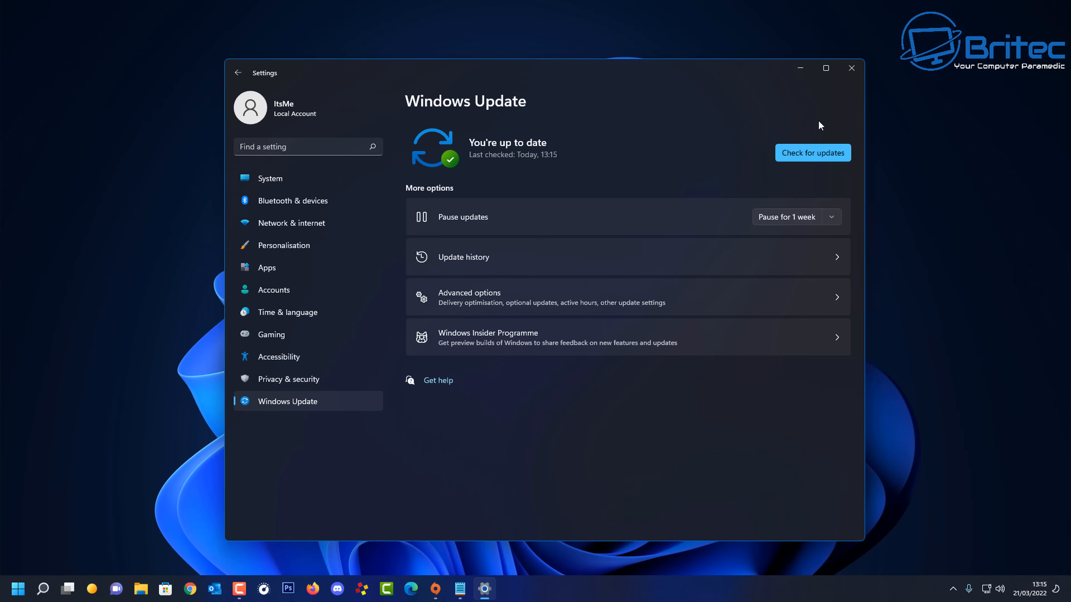
mouse_move(288, 379)
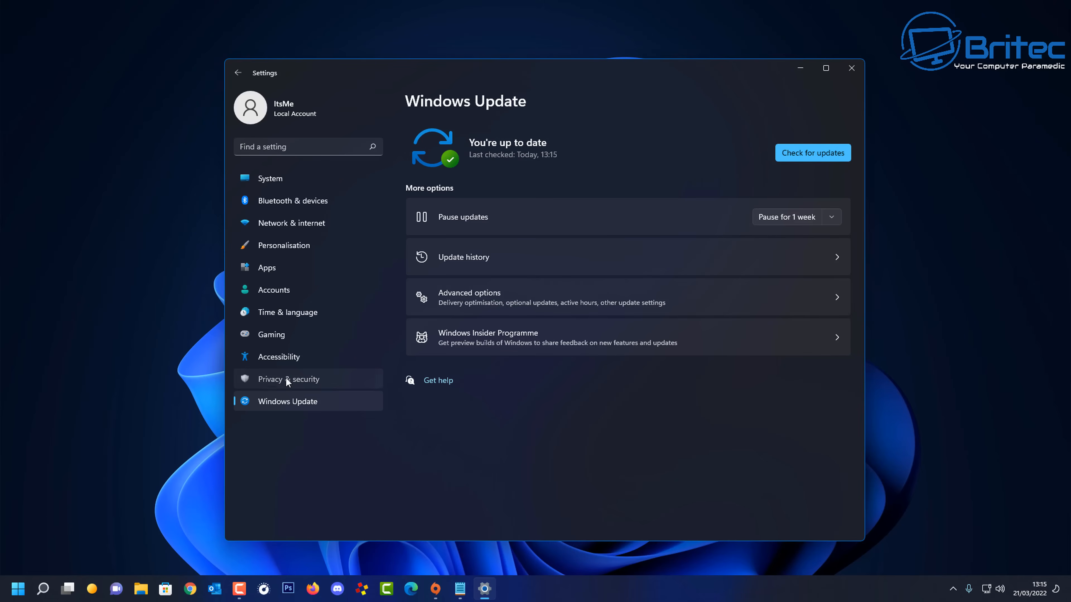
Step: Browse Privacy & security, then scroll through Accessibility's Narrator voice settings
left_click(288, 379)
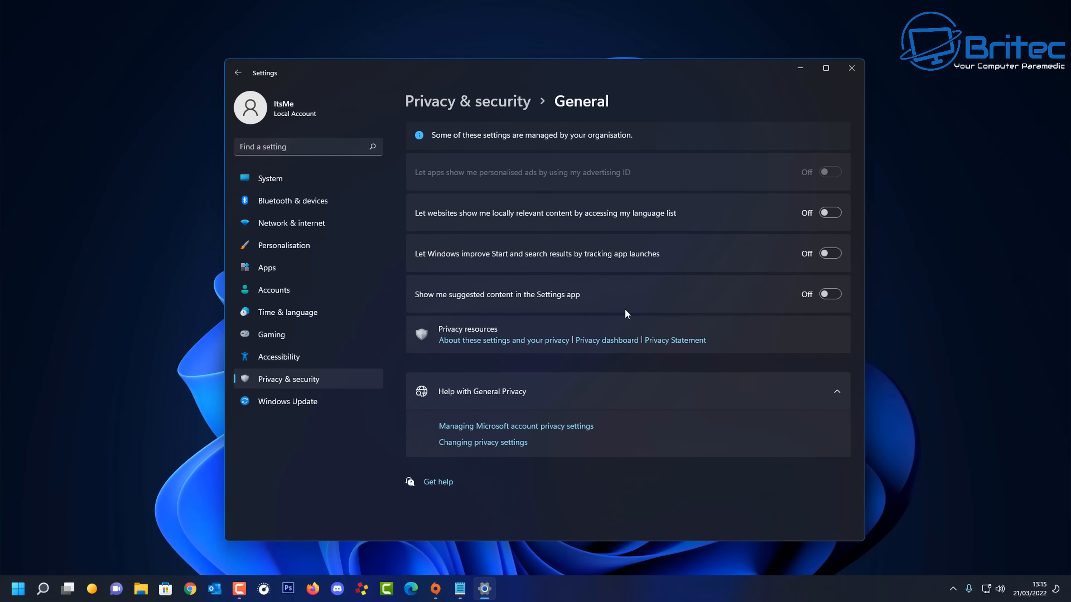
mouse_move(279, 381)
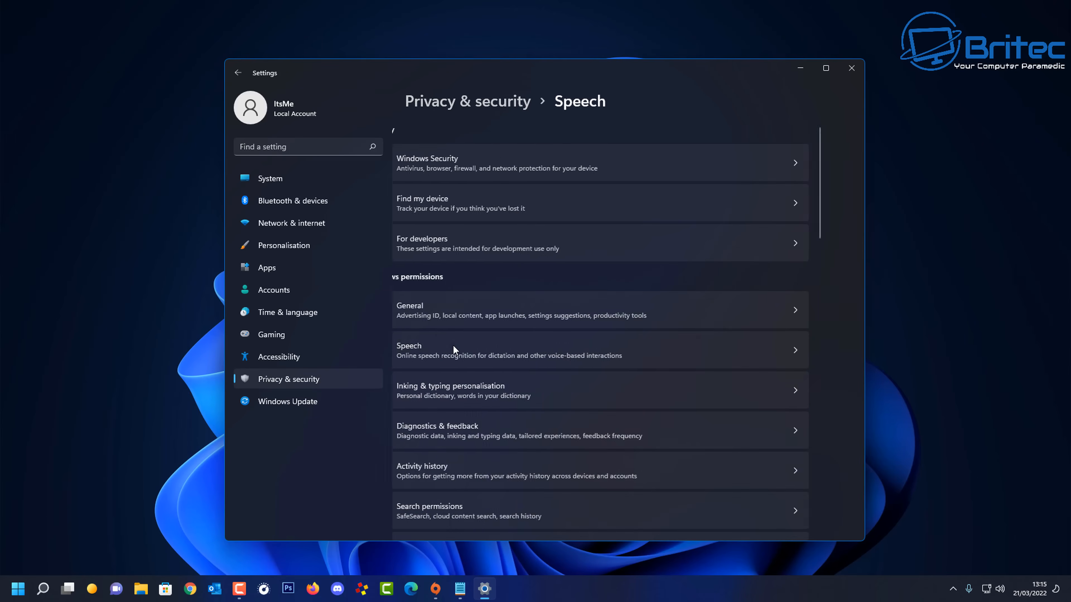
left_click(237, 73)
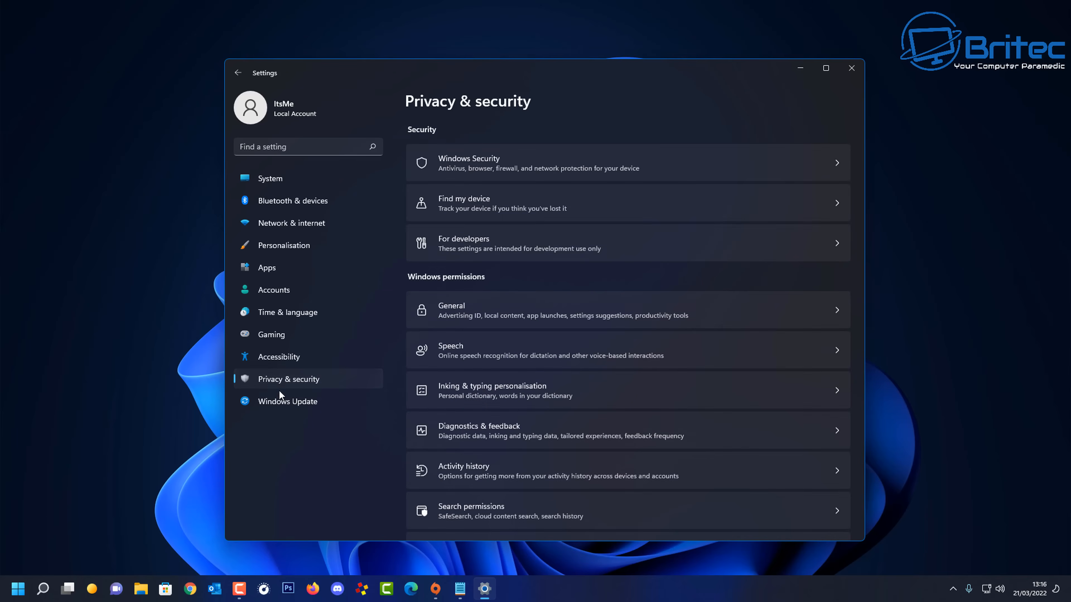
mouse_move(277, 356)
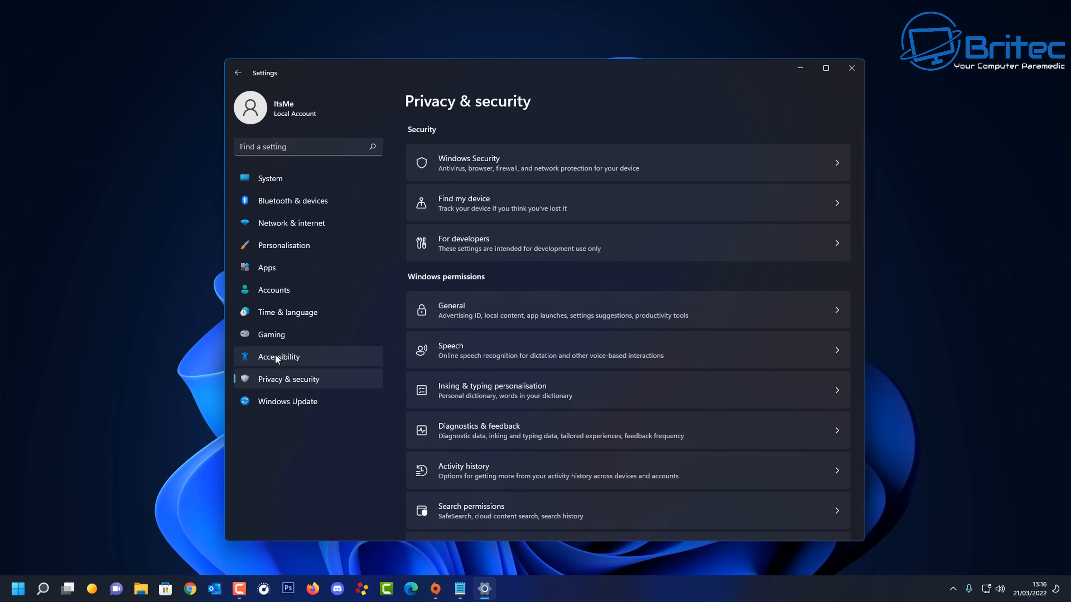
left_click(278, 357)
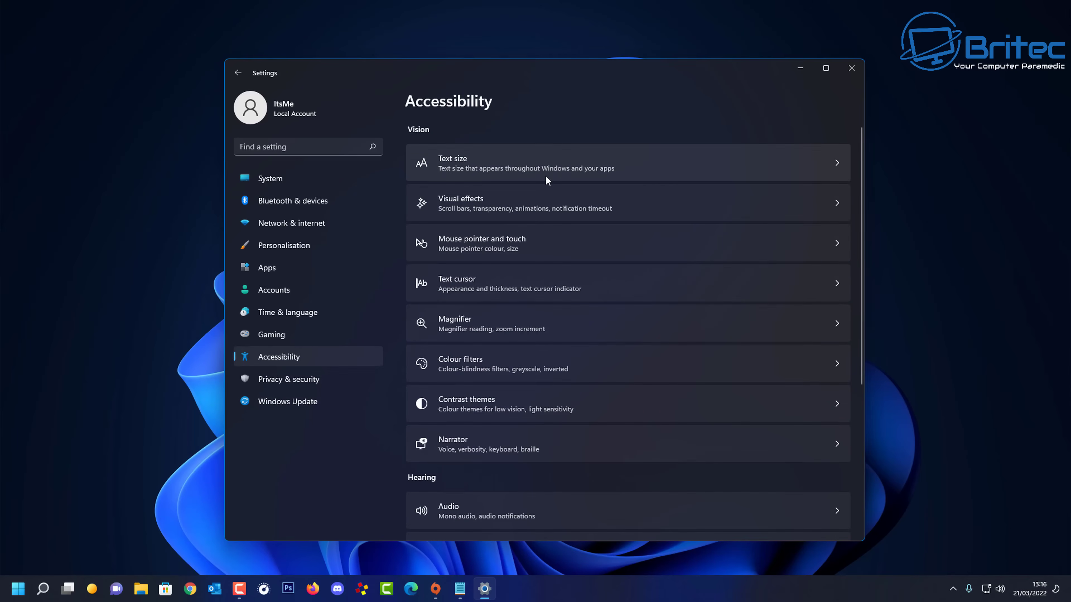
scroll("down", 3)
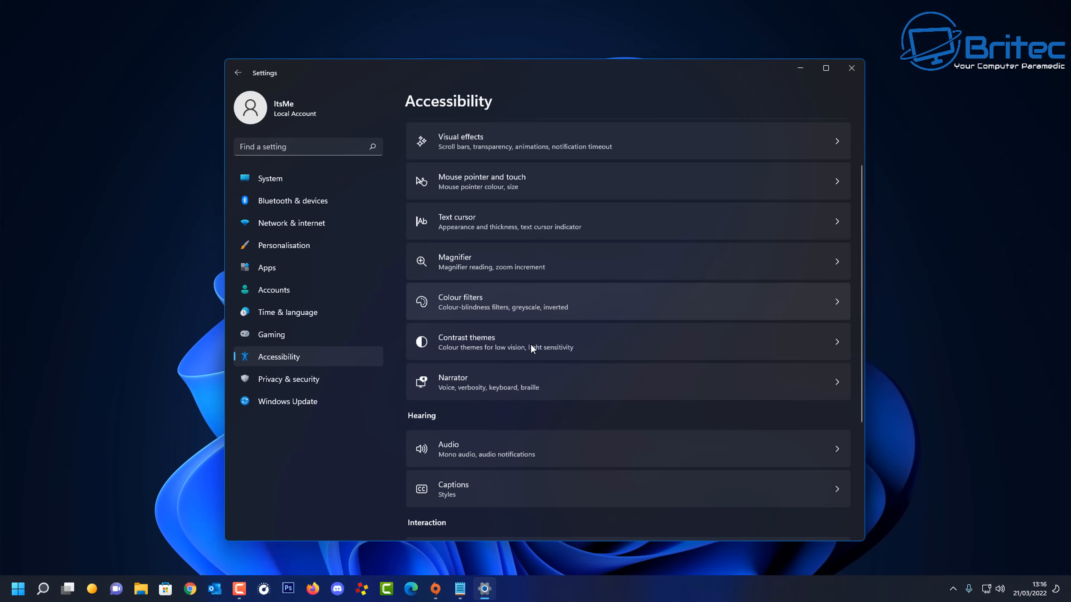
scroll("down", 3)
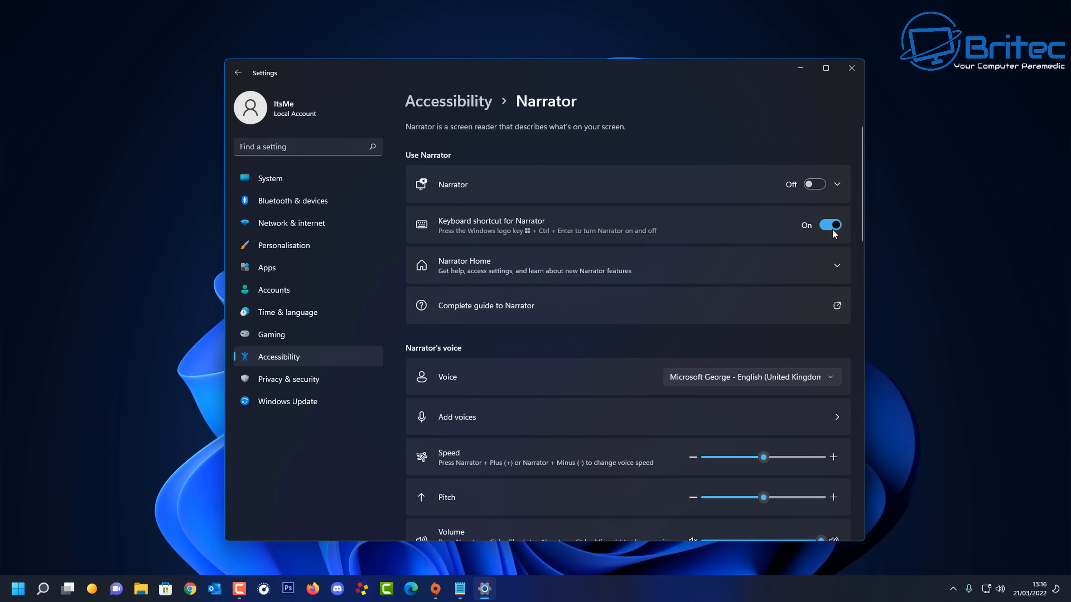
scroll("down", 3)
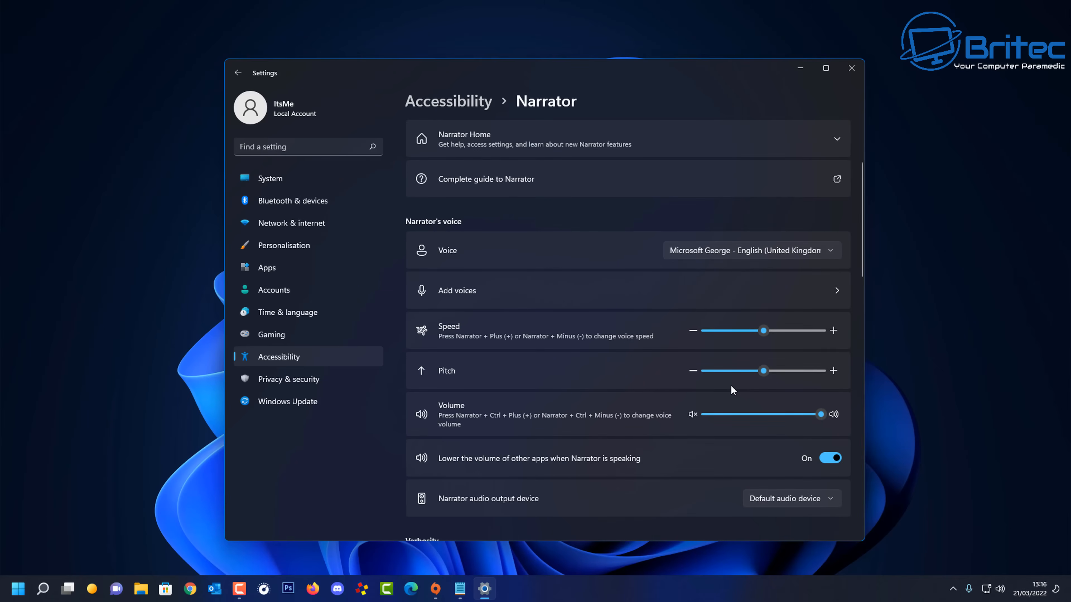
scroll("down", 3)
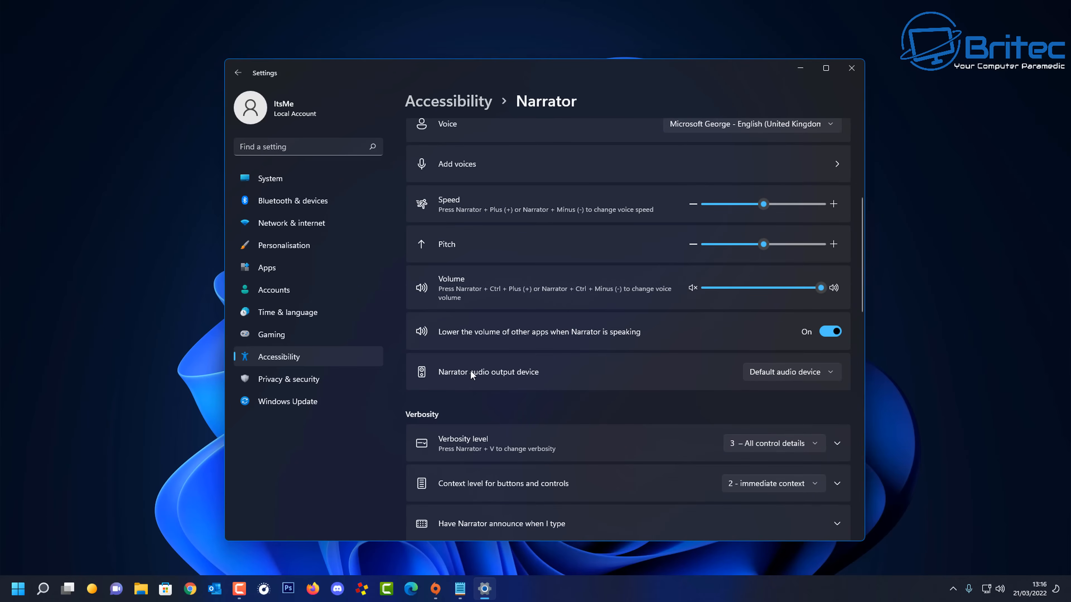
mouse_move(280, 339)
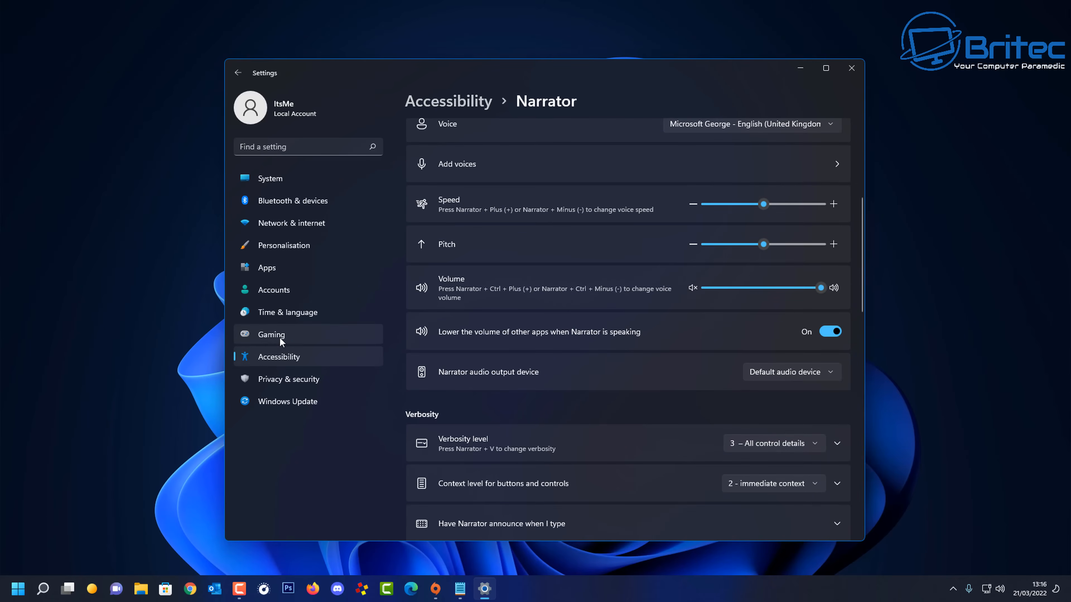
Step: Visit Gaming, Time & language and Accounts, then land on Apps > Offline maps
left_click(271, 334)
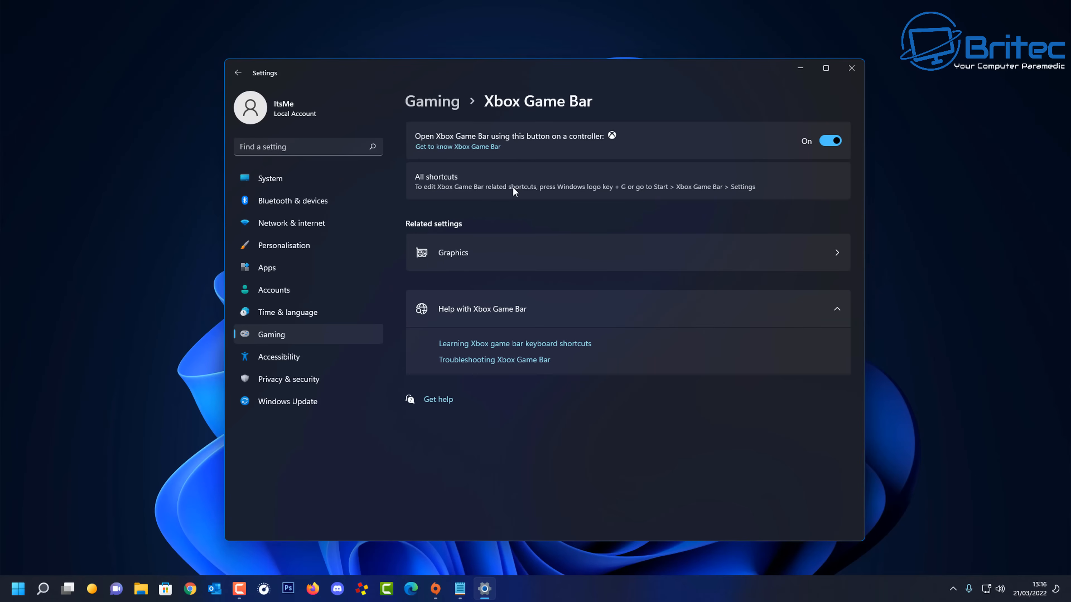
mouse_move(463, 244)
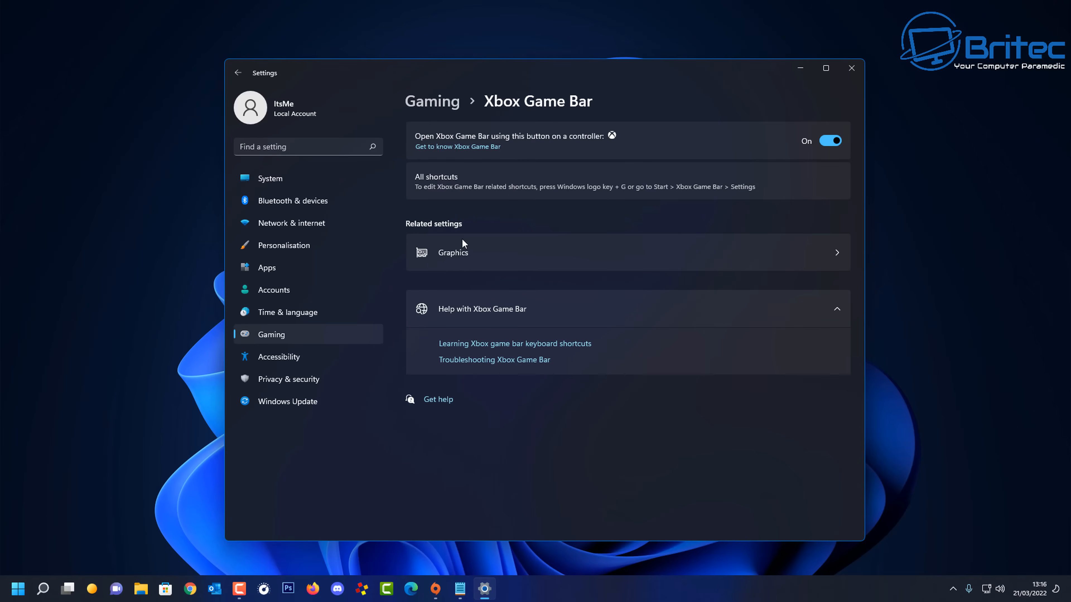
mouse_move(292, 325)
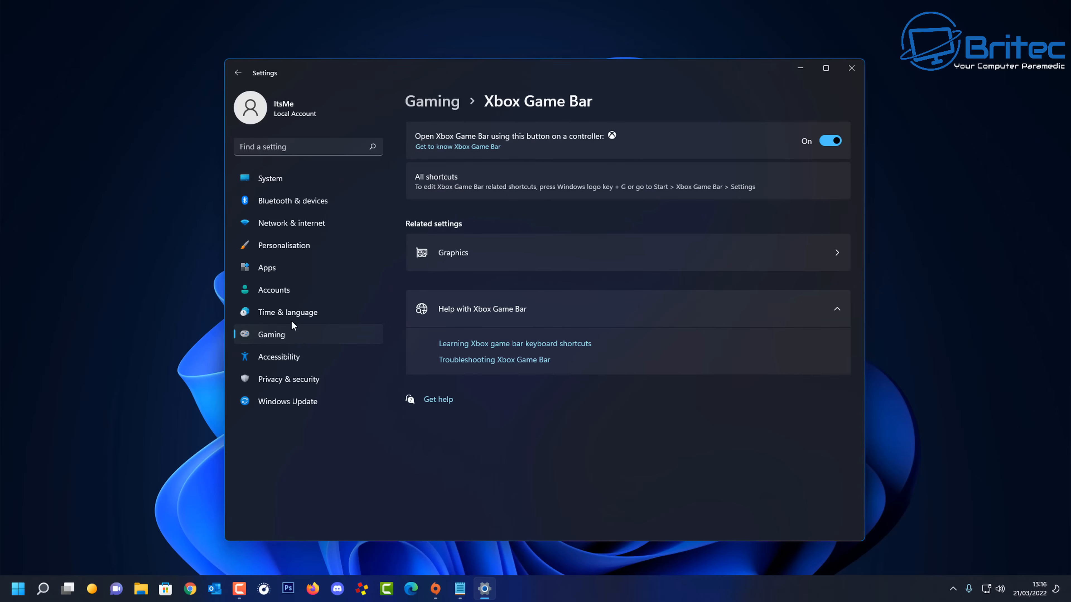
left_click(288, 313)
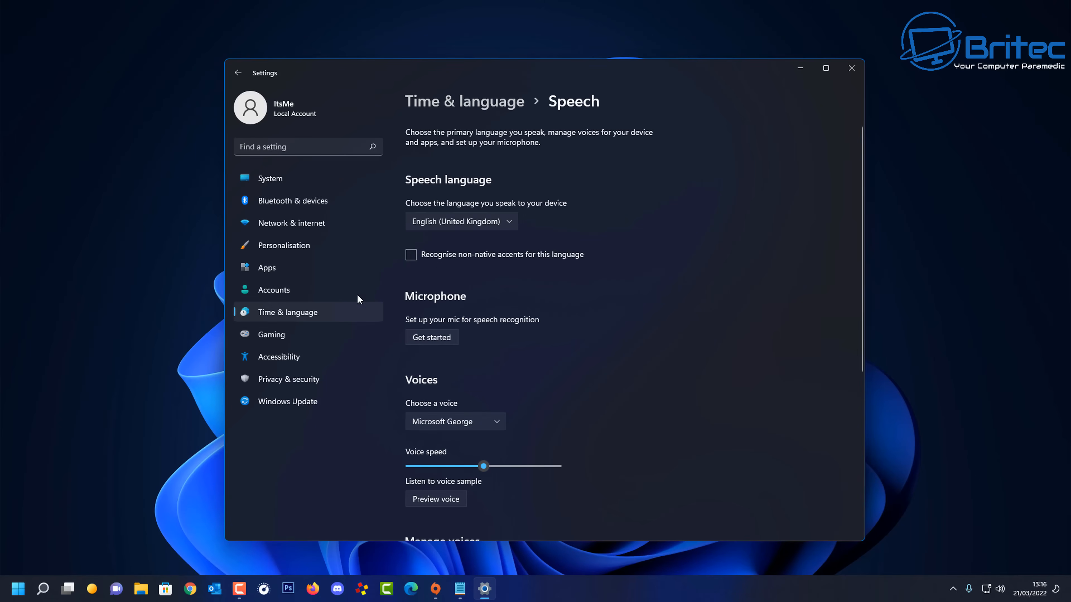
left_click(274, 289)
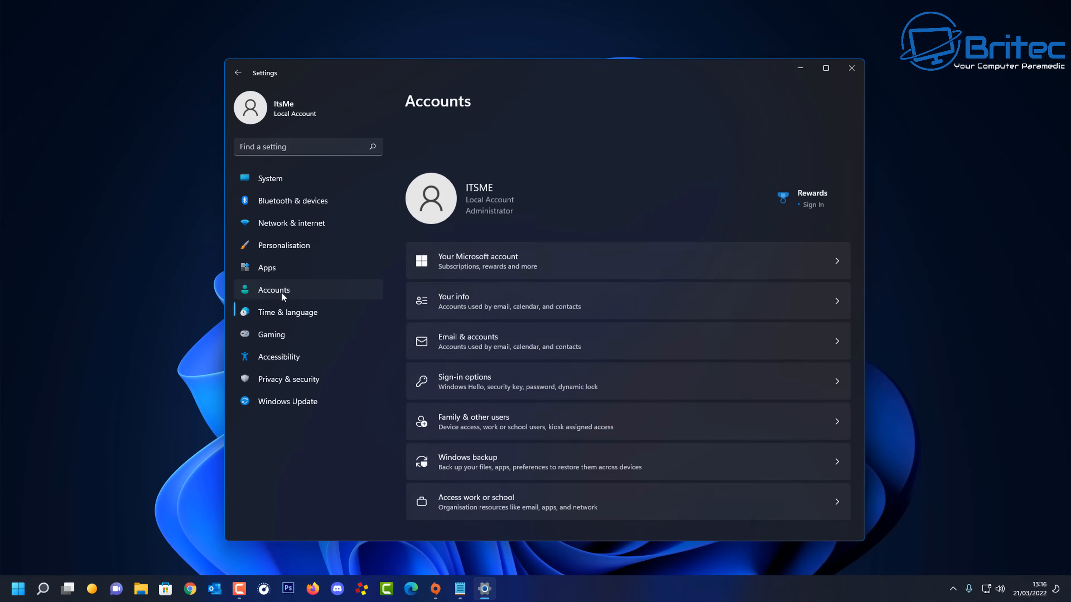
scroll("up", 3)
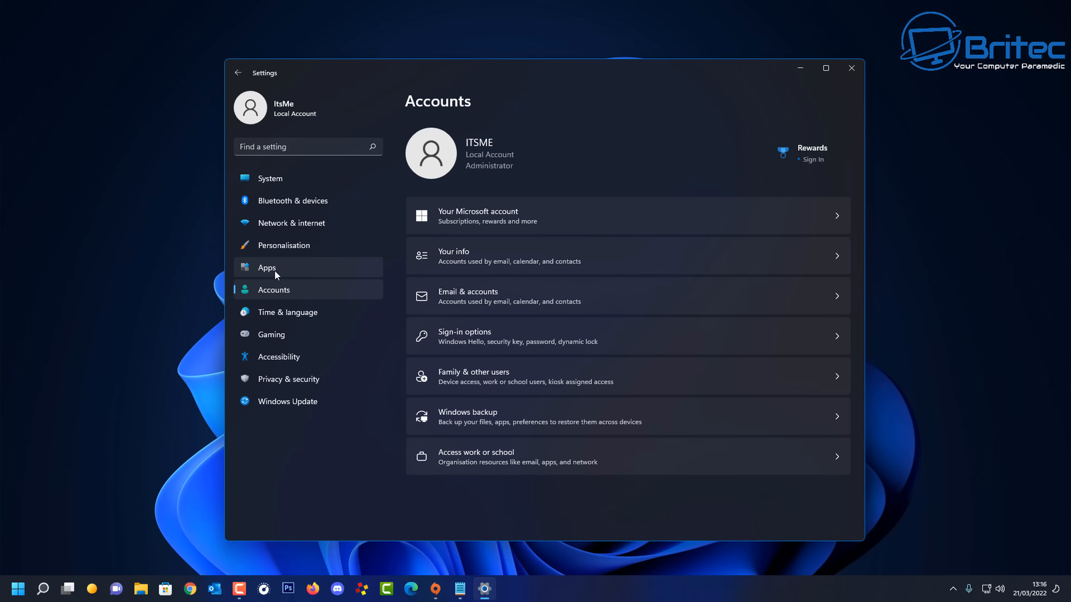
left_click(267, 267)
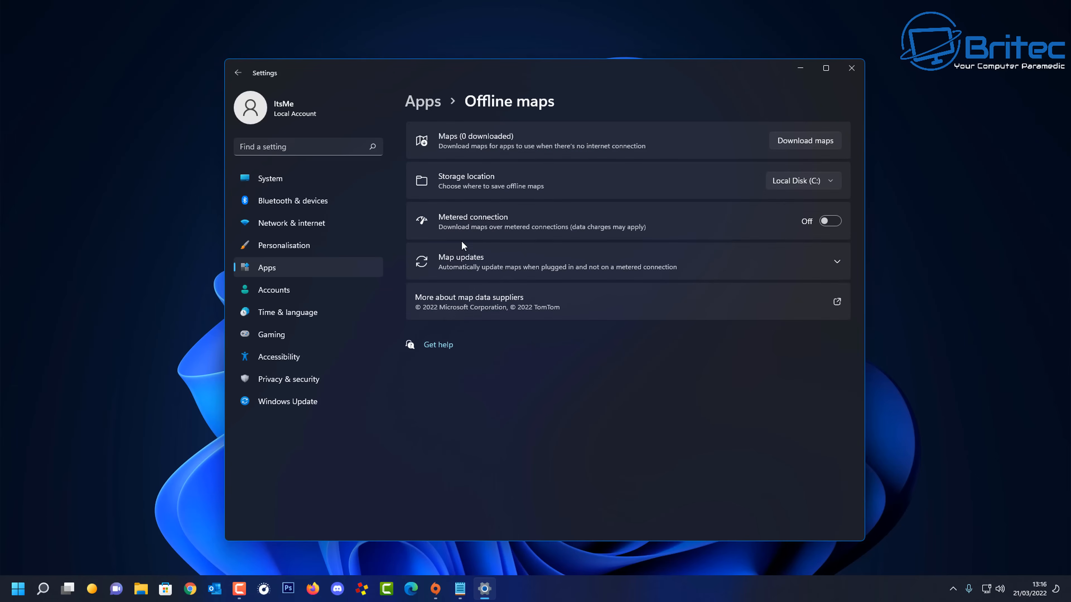
mouse_move(382, 322)
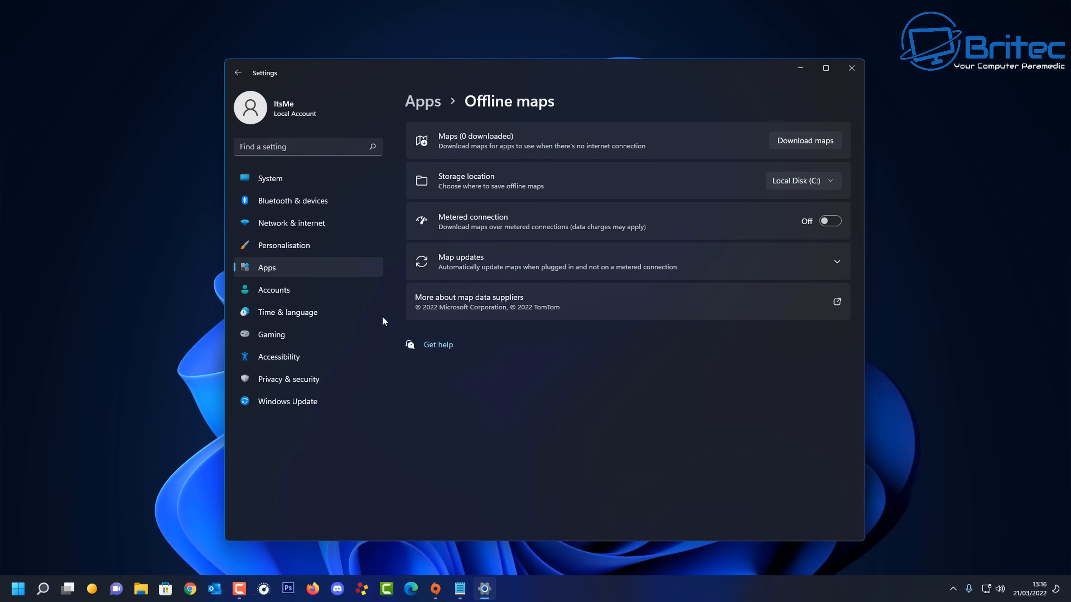
mouse_move(292, 248)
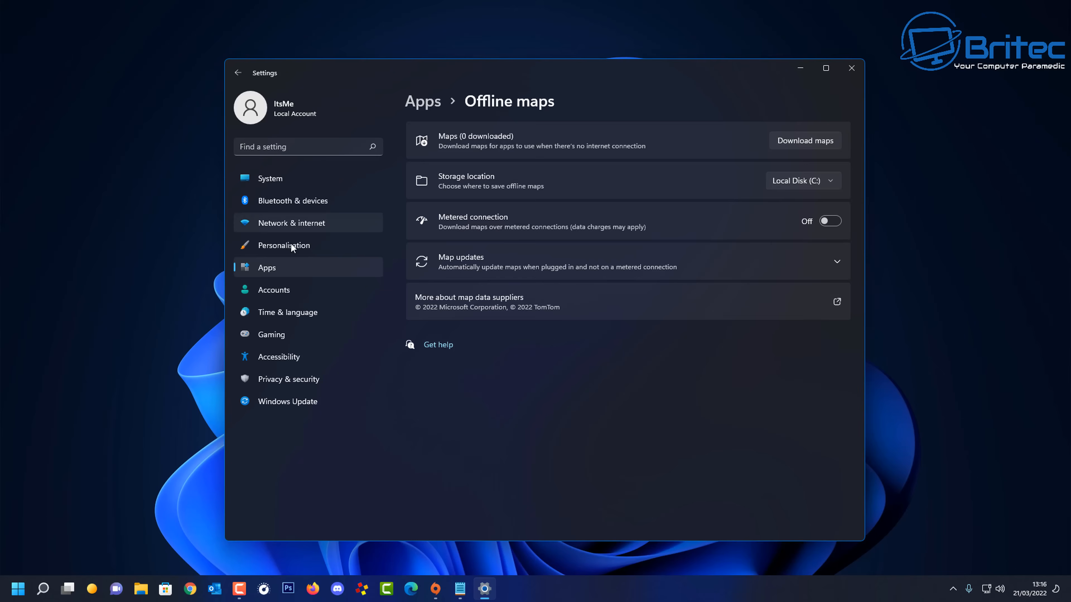
Step: Browse Personalisation, peek at the Start options and return to the main page
left_click(283, 246)
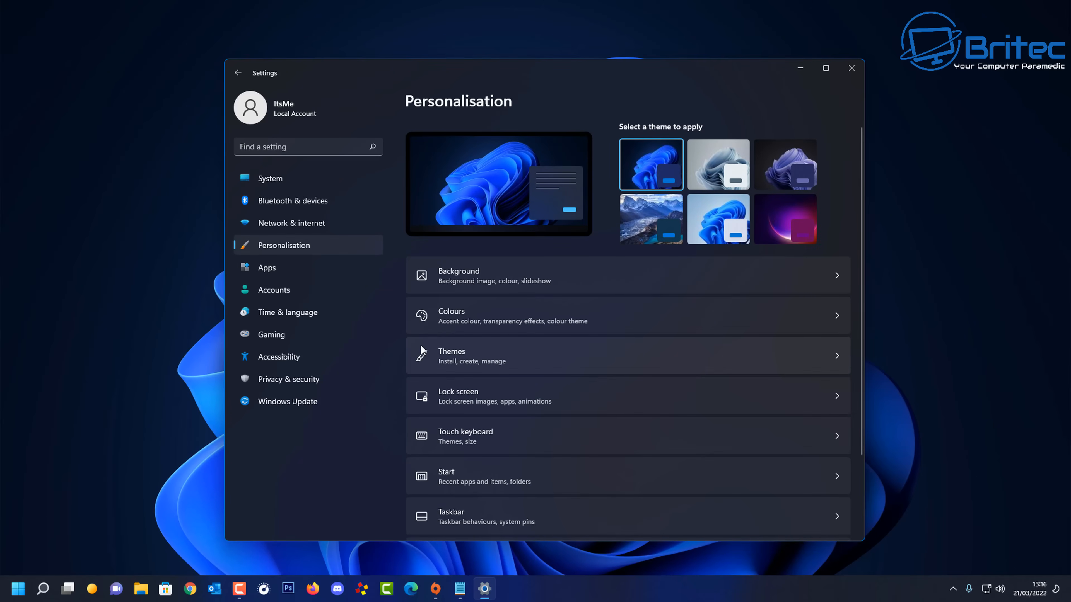
scroll("down", 3)
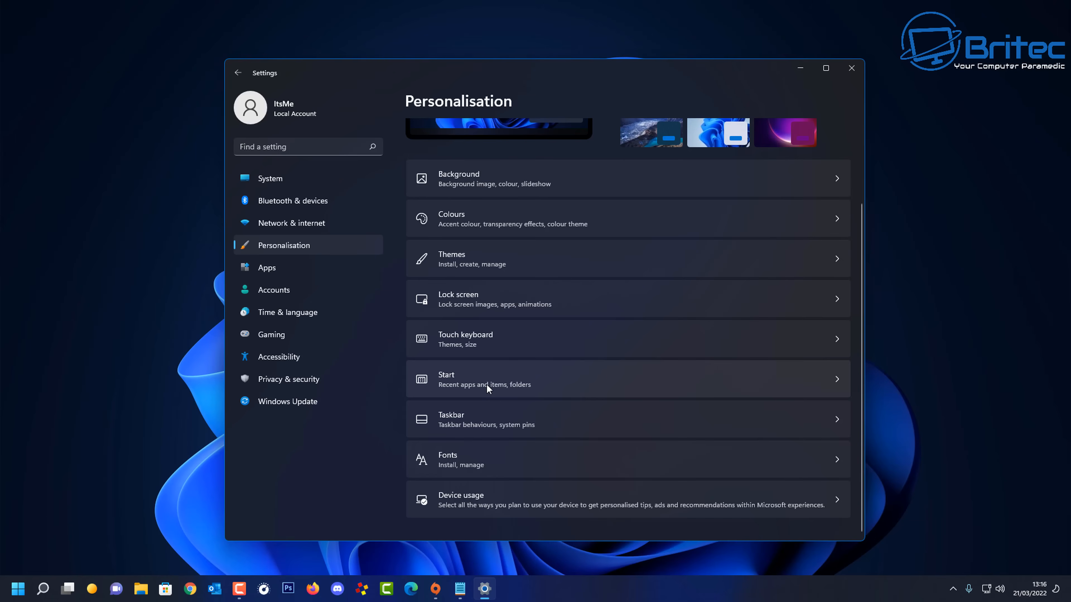
left_click(484, 379)
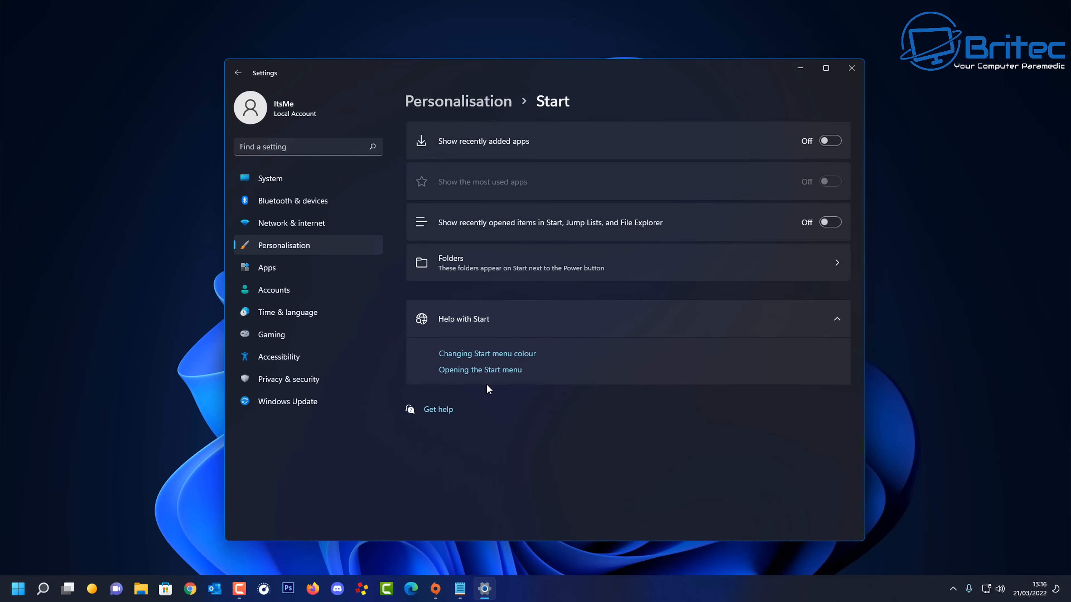
mouse_move(240, 86)
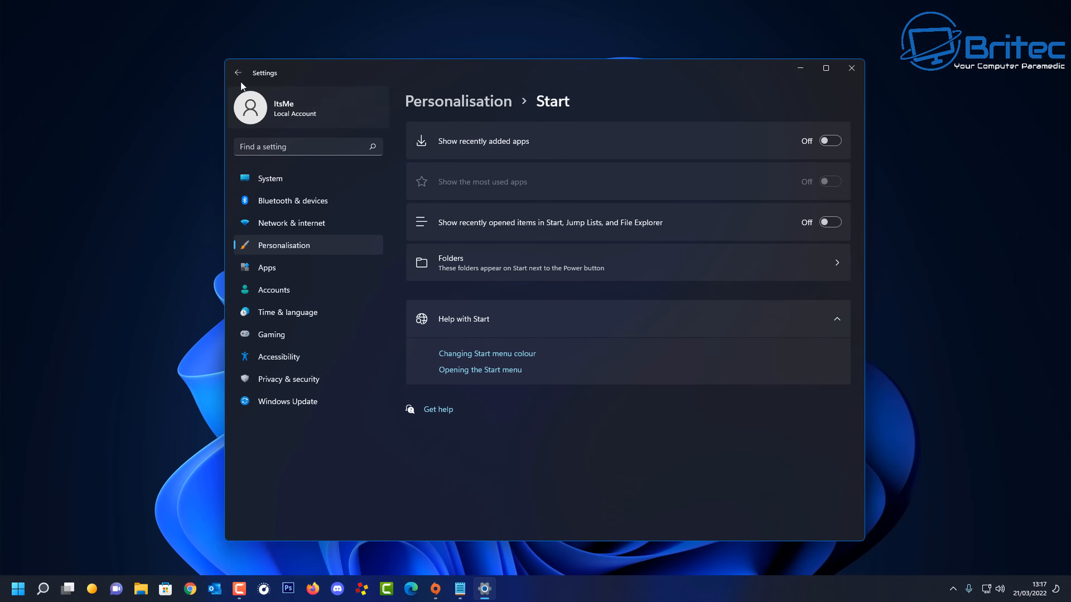
left_click(238, 72)
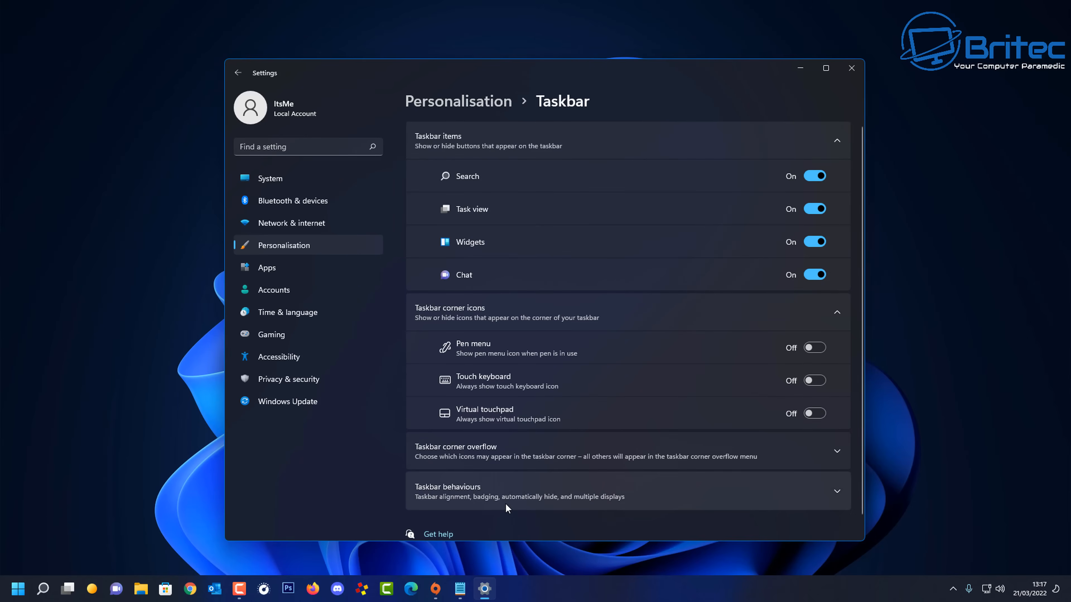
mouse_move(773, 261)
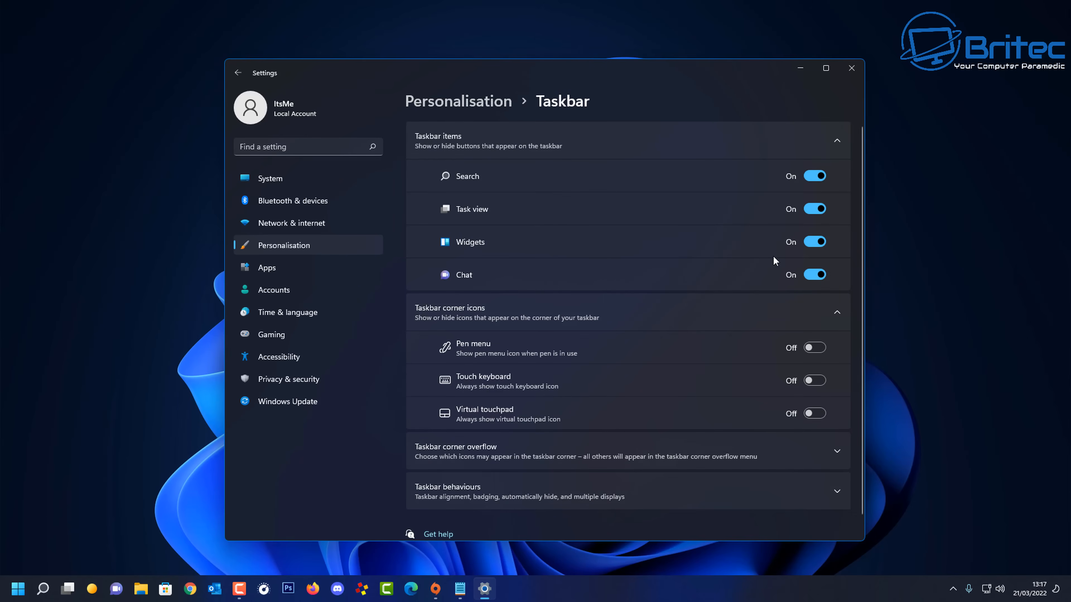
mouse_move(810, 297)
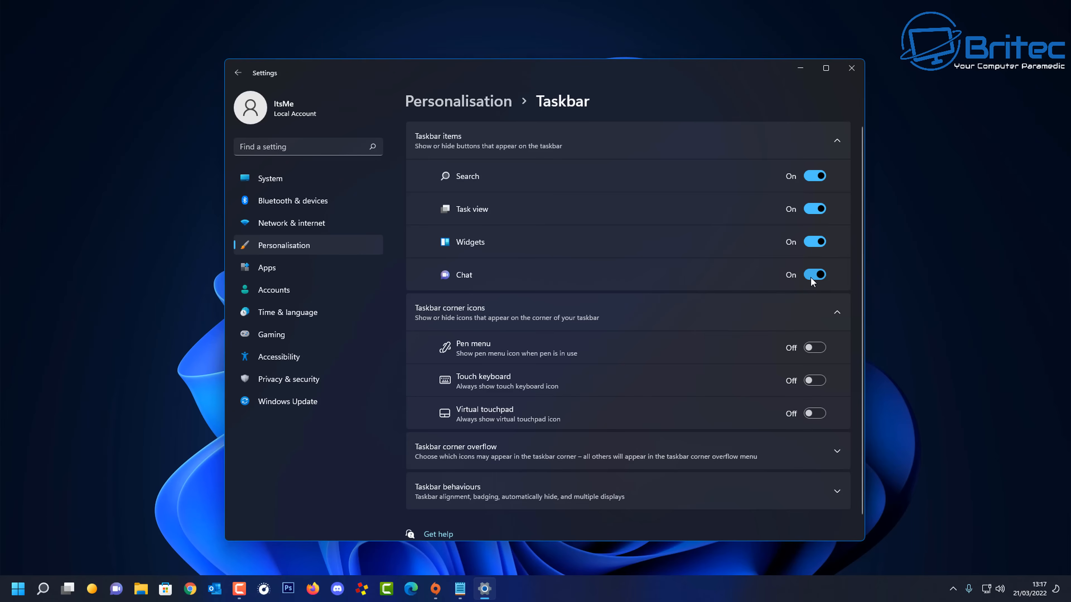
Step: Switch Chat off on the Taskbar page and scroll to the taskbar behaviours
left_click(813, 274)
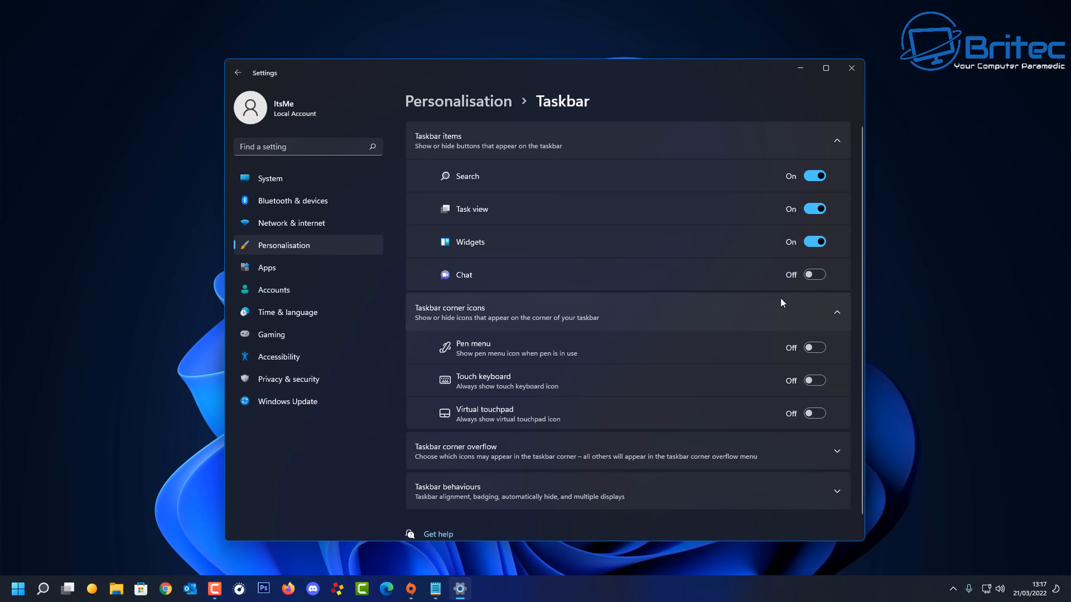
mouse_move(783, 299)
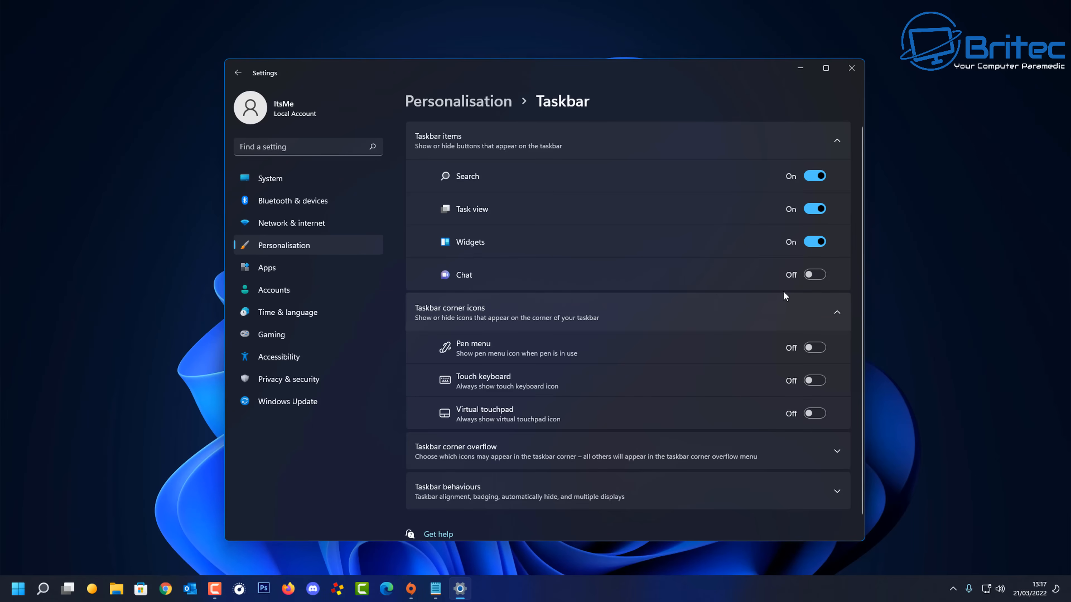
mouse_move(721, 399)
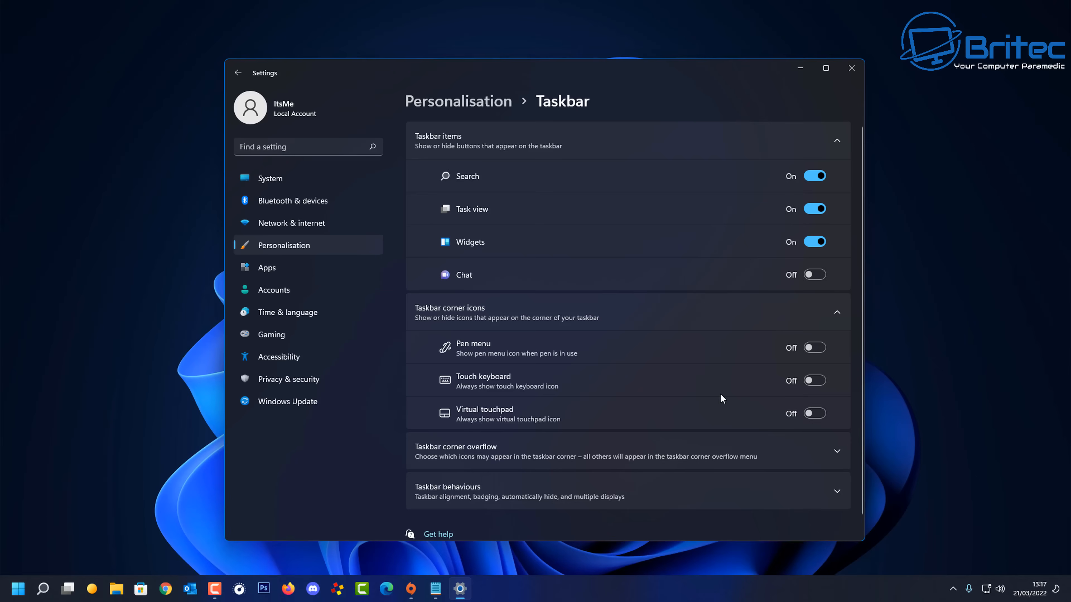
scroll("down", 3)
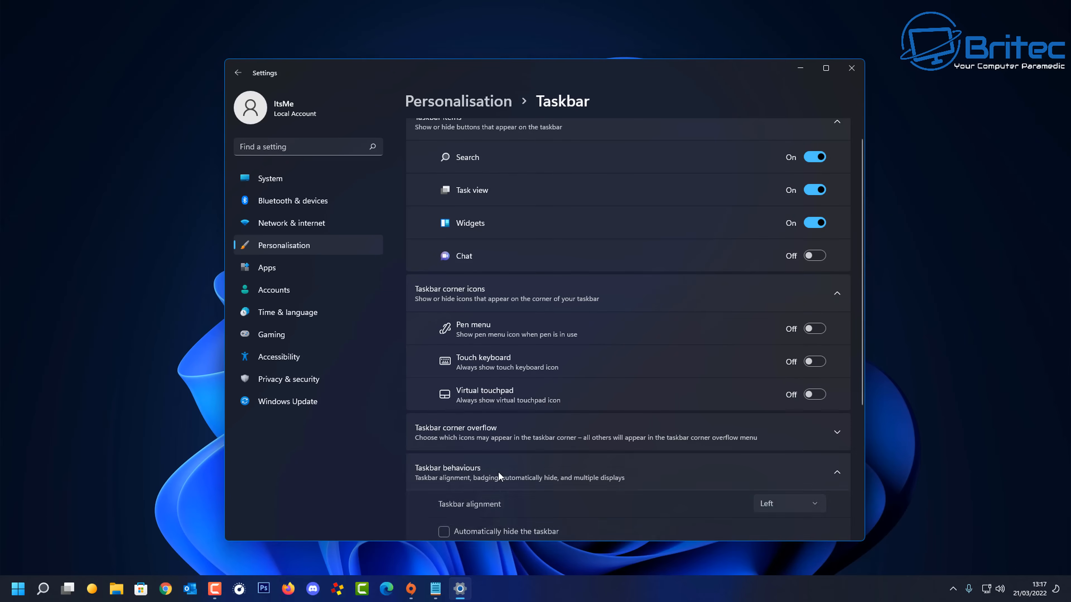
scroll("down", 3)
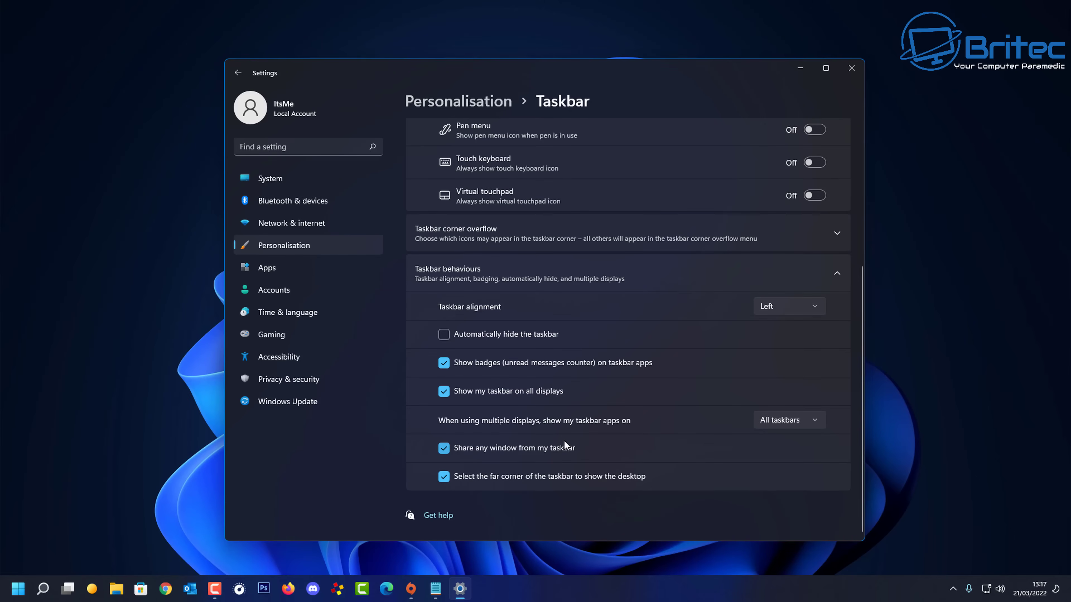
mouse_move(789, 307)
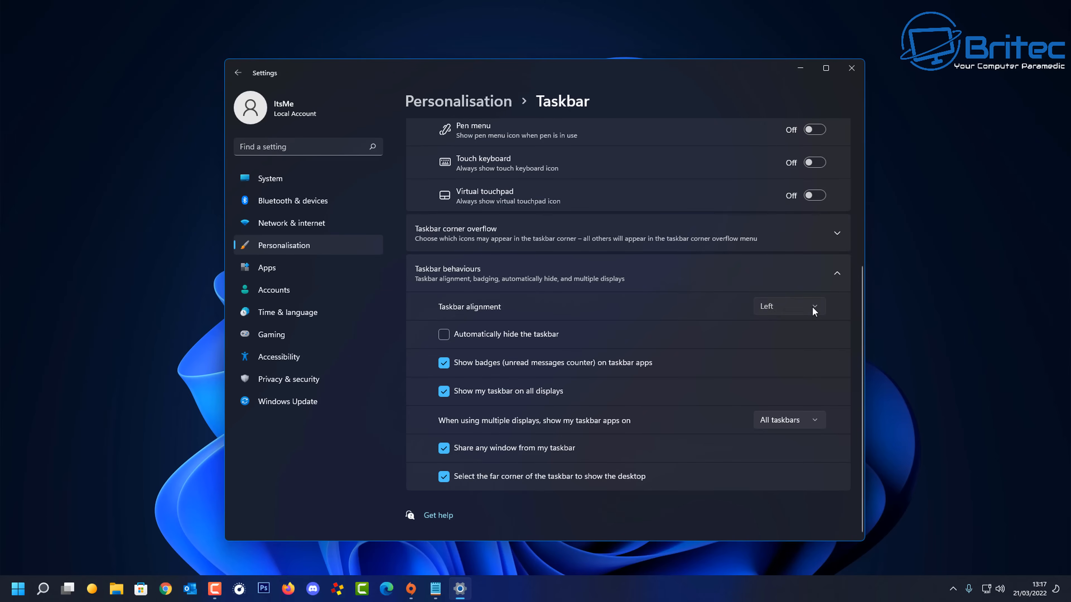
mouse_move(786, 426)
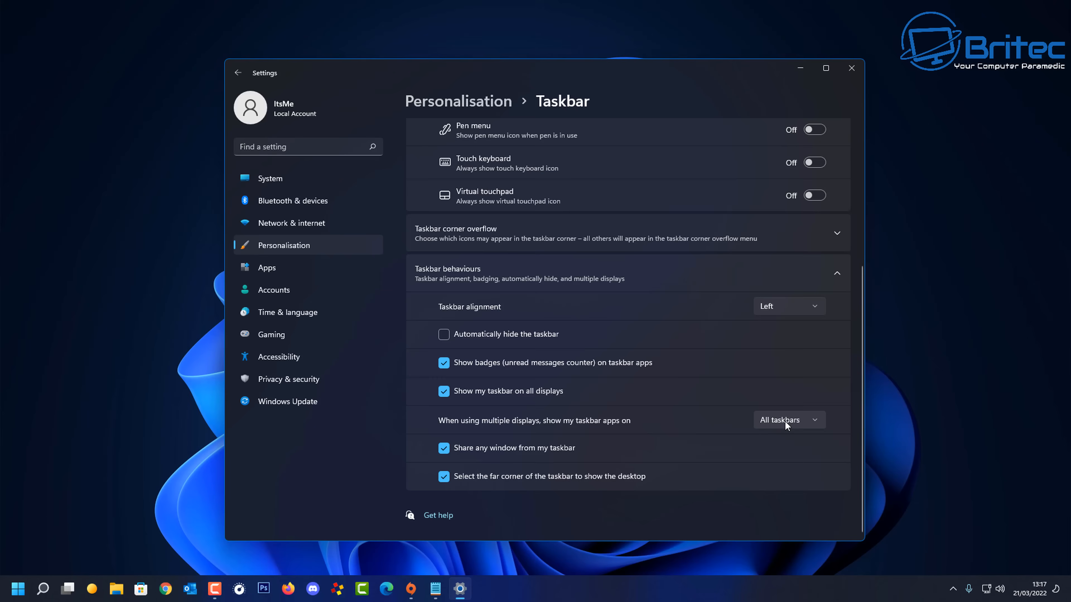
mouse_move(681, 438)
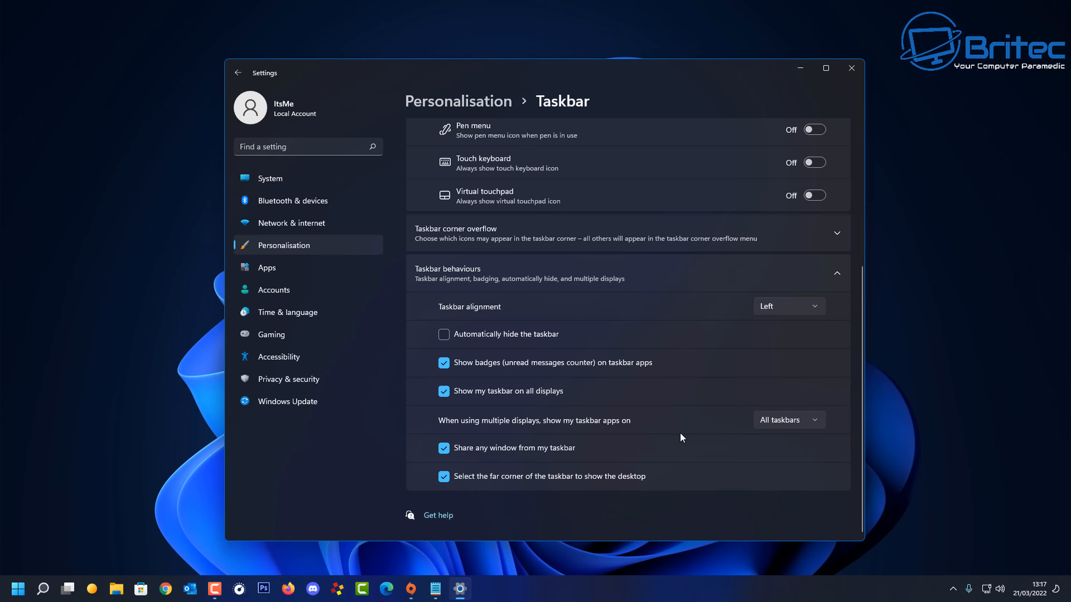
mouse_move(420, 484)
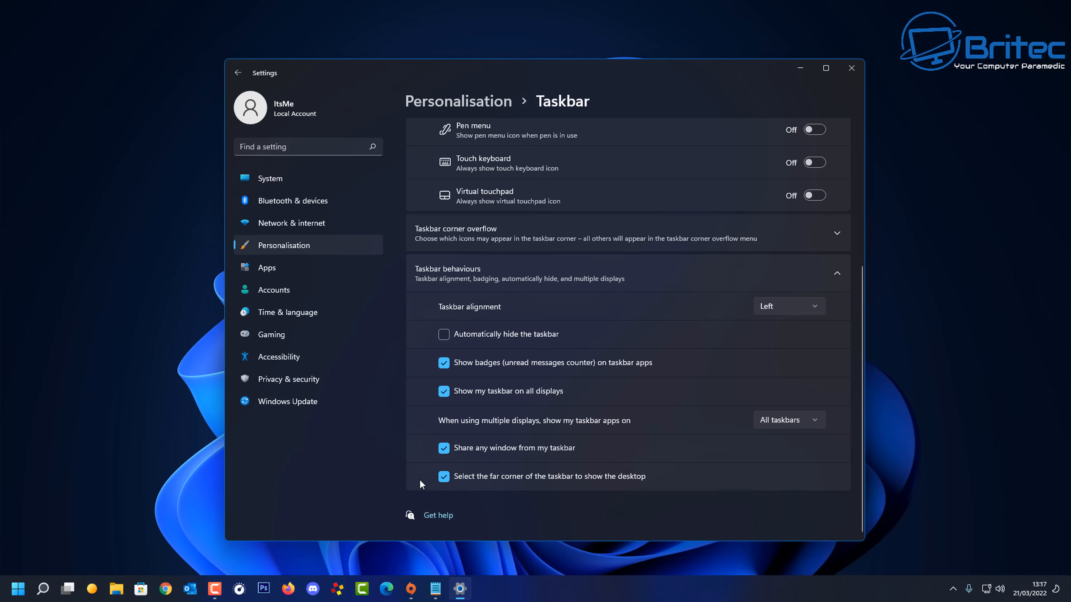
mouse_move(285, 359)
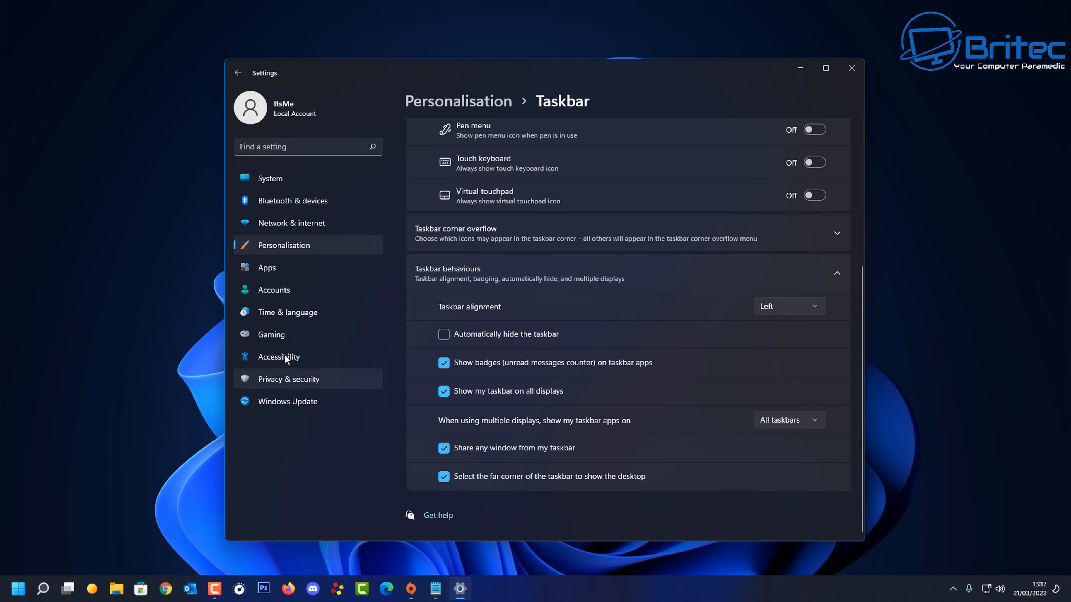
Step: In Apps & features, uninstall APP Center and dismiss the RGB Fusion prompt
left_click(267, 267)
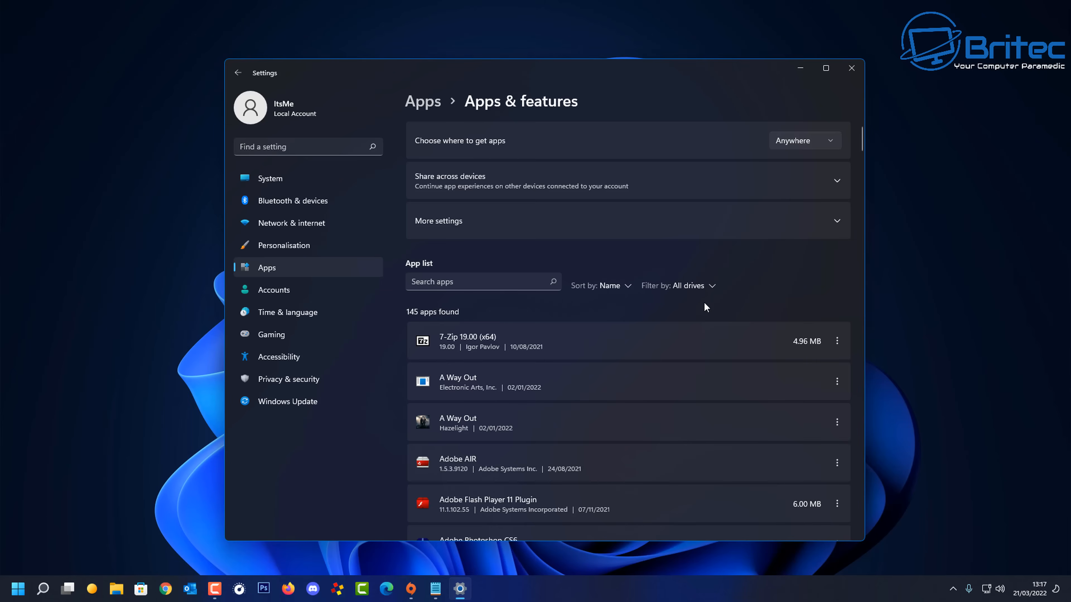
scroll("down", 3)
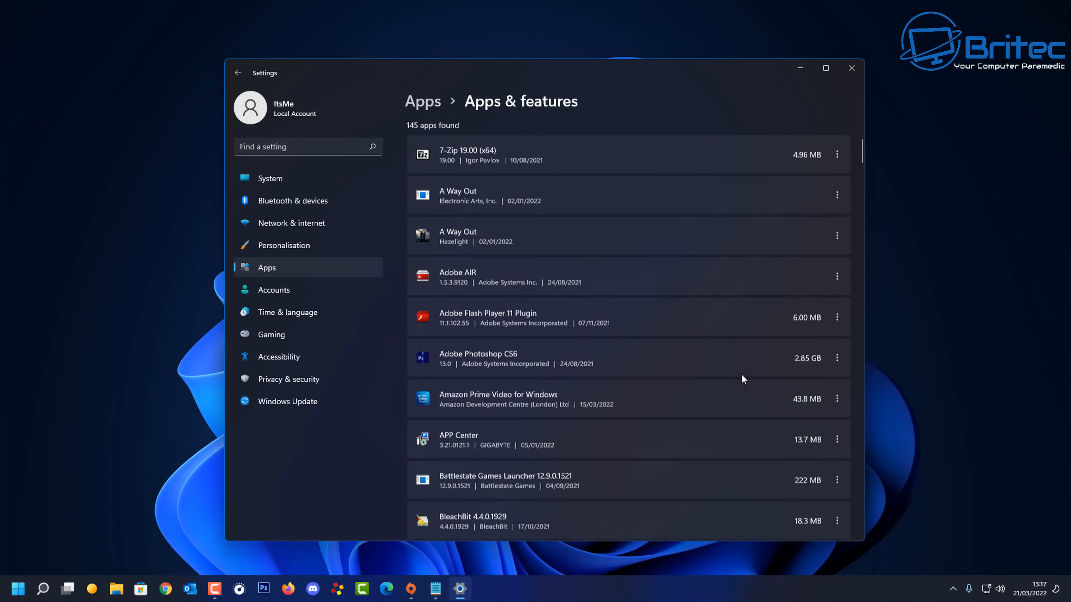
scroll("down", 3)
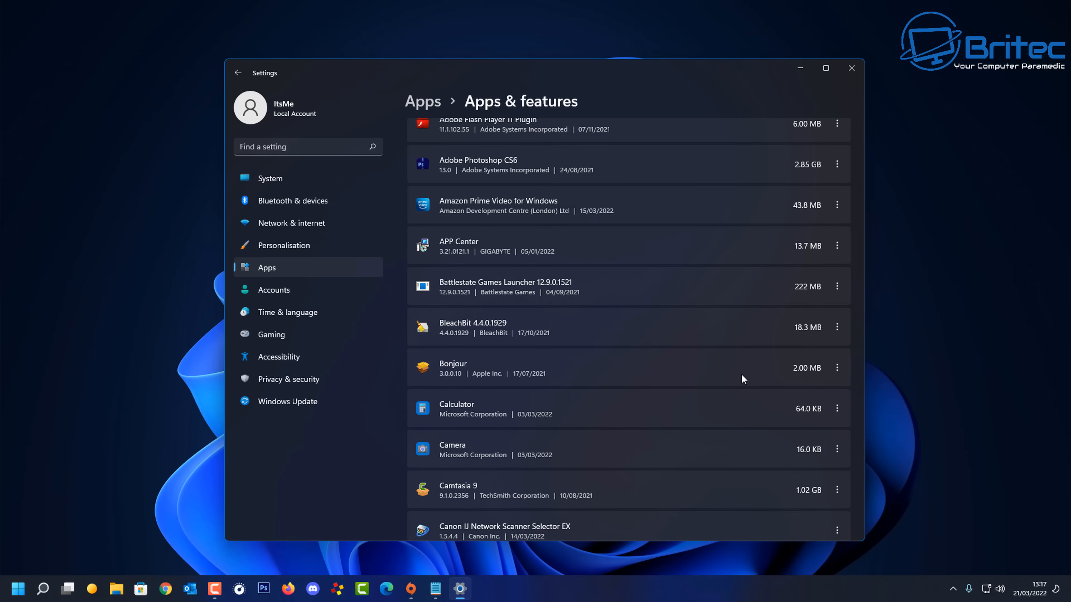
left_click(836, 245)
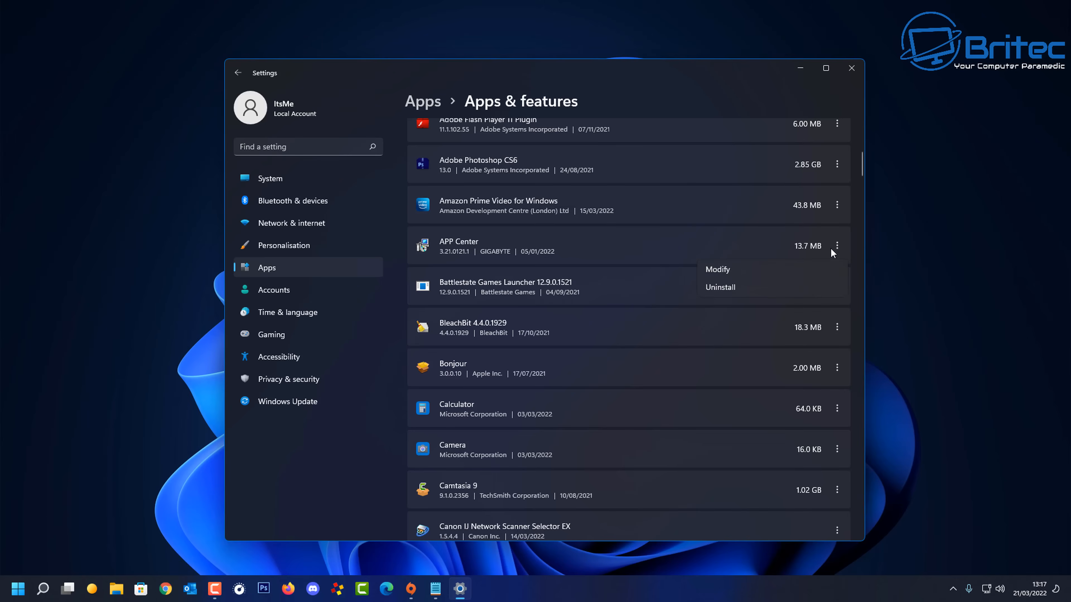
left_click(719, 286)
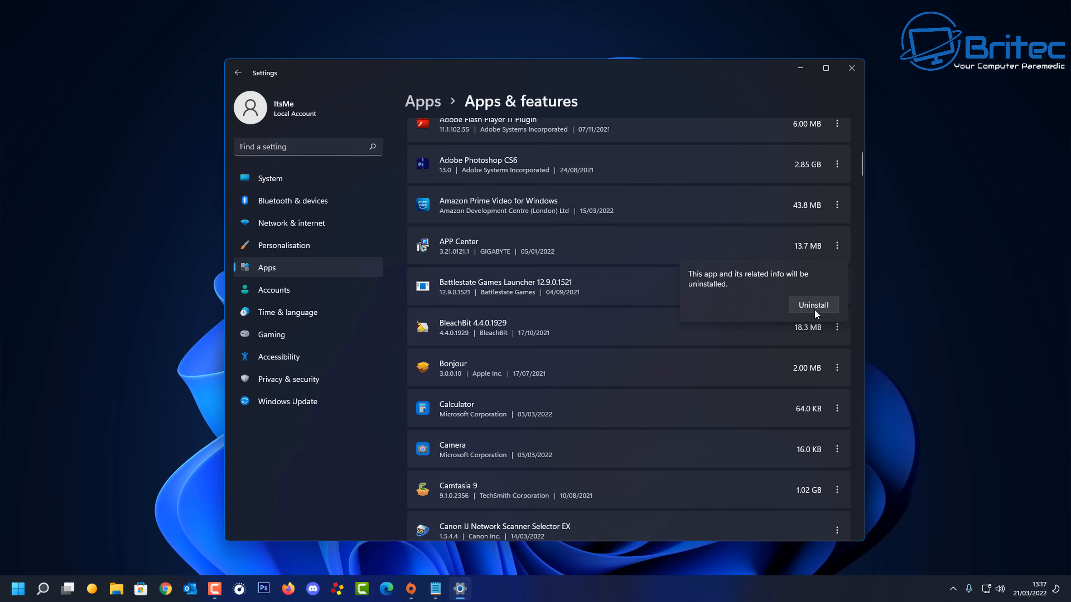
left_click(812, 305)
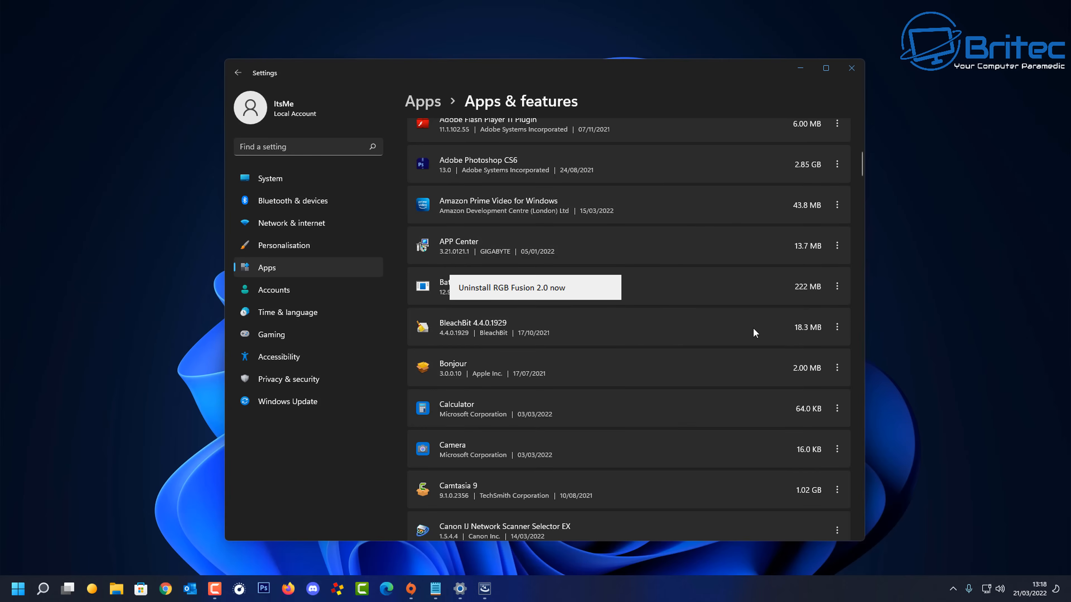
left_click(509, 286)
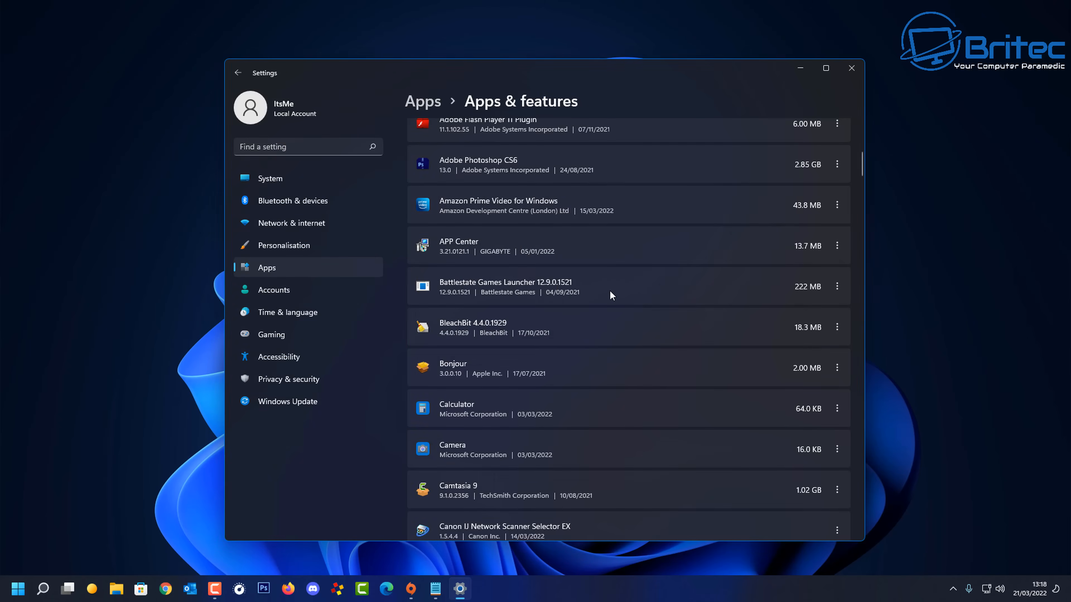
mouse_move(587, 332)
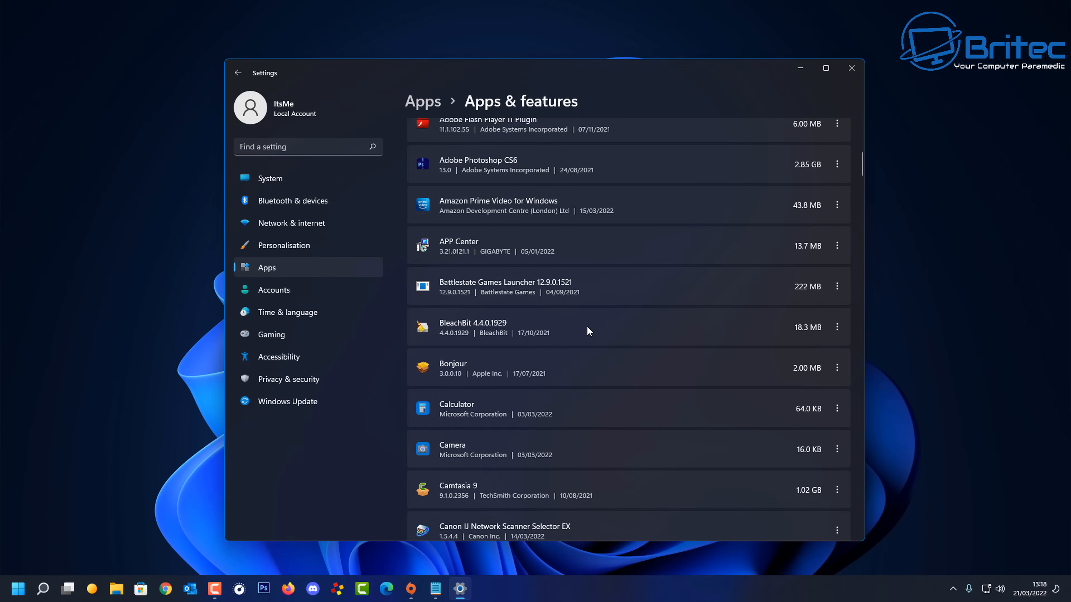
mouse_move(782, 377)
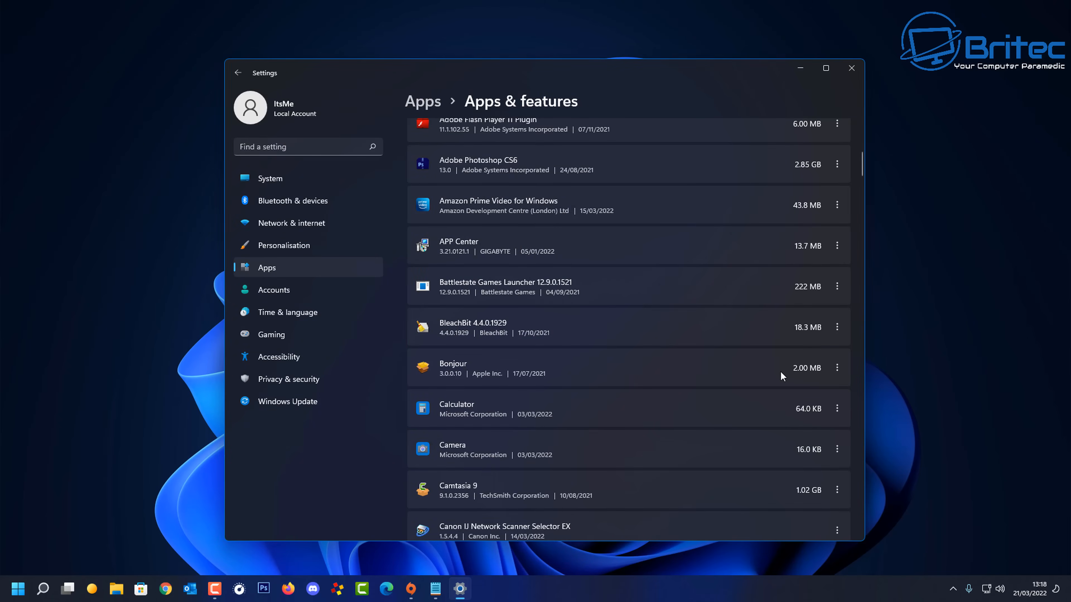
Step: Scroll the installed apps list down through Cortana and Discord
scroll("down", 3)
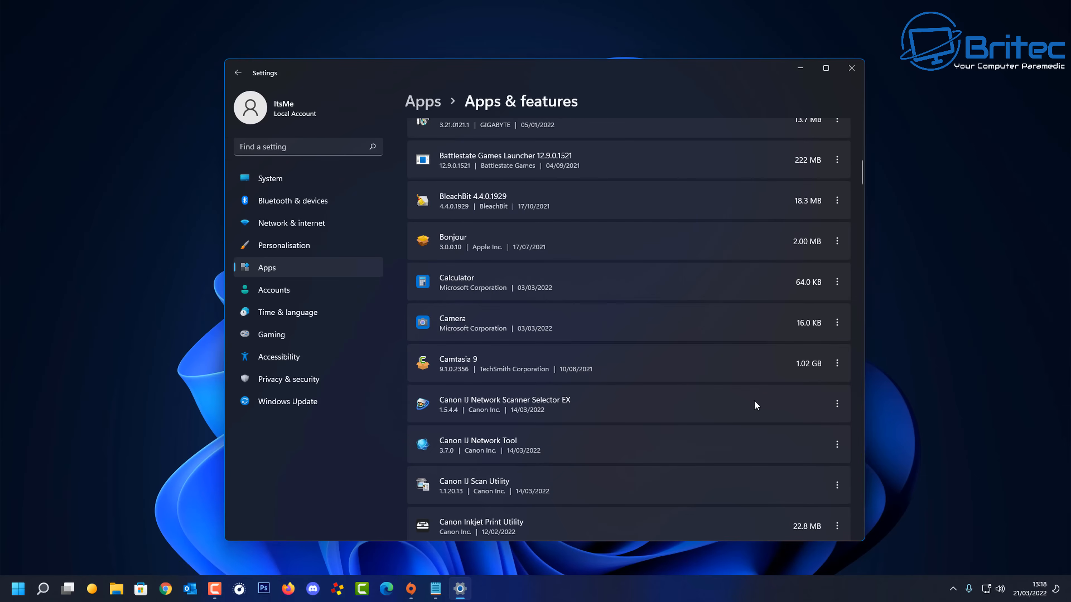
scroll("down", 3)
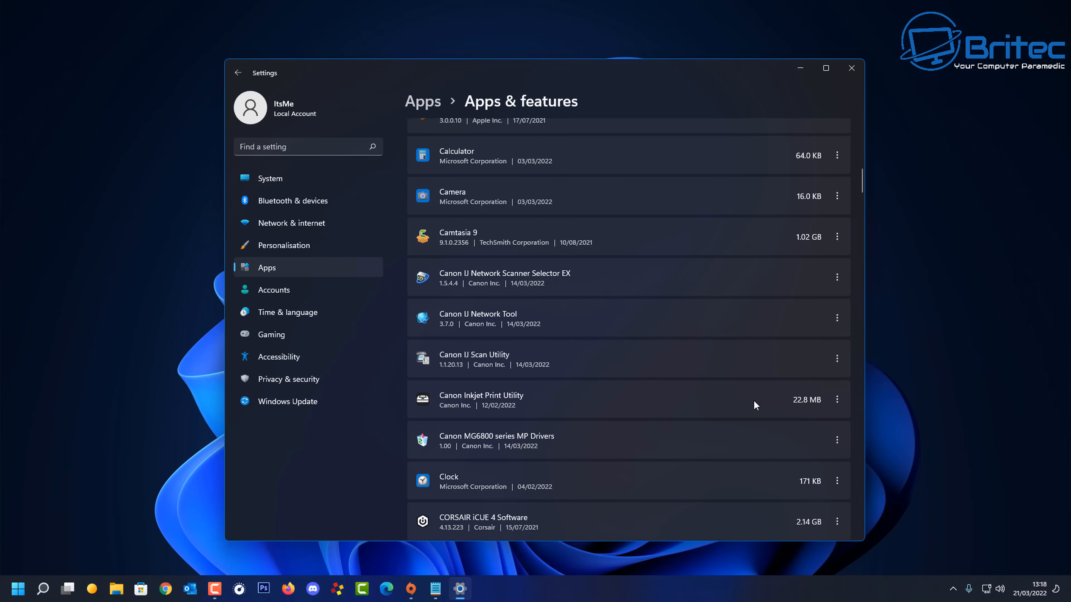
scroll("down", 3)
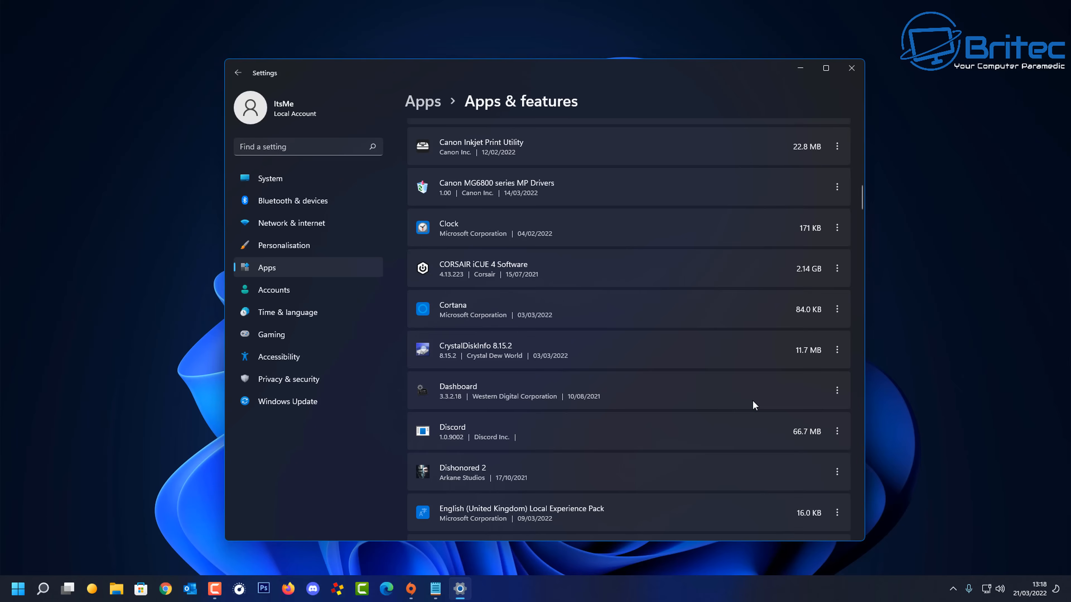
mouse_move(738, 399)
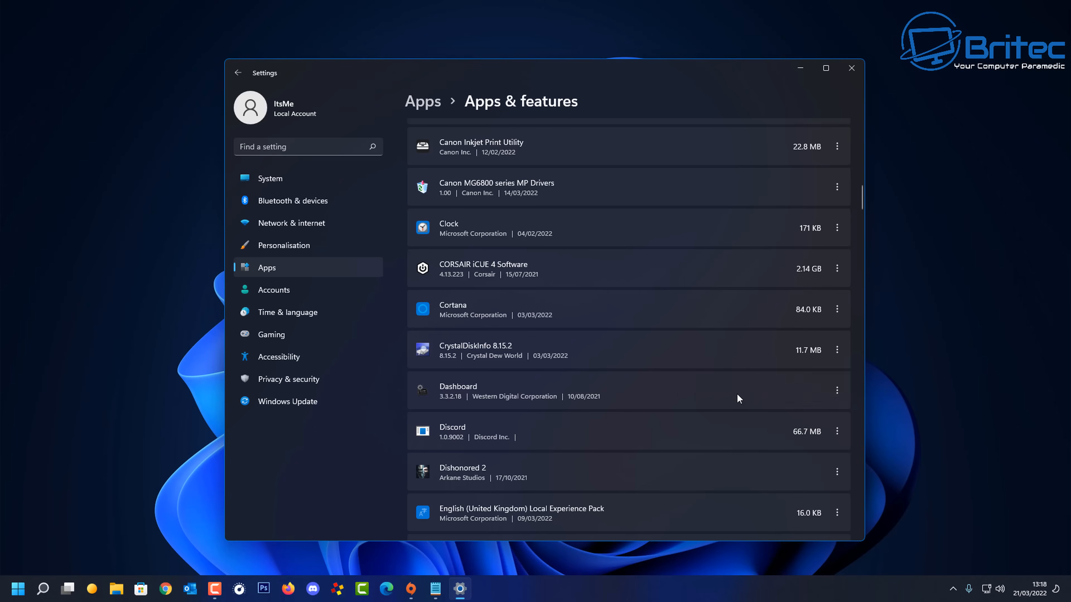
Step: Uninstall CrystalDiskInfo completely, then scroll down to Escape from Tarkov
left_click(837, 390)
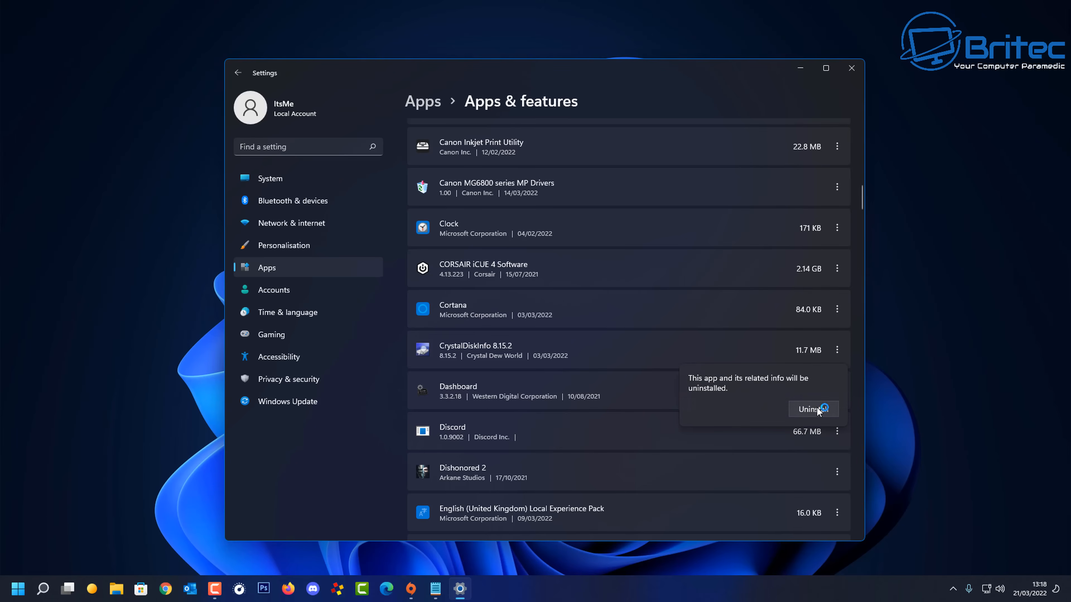
left_click(812, 409)
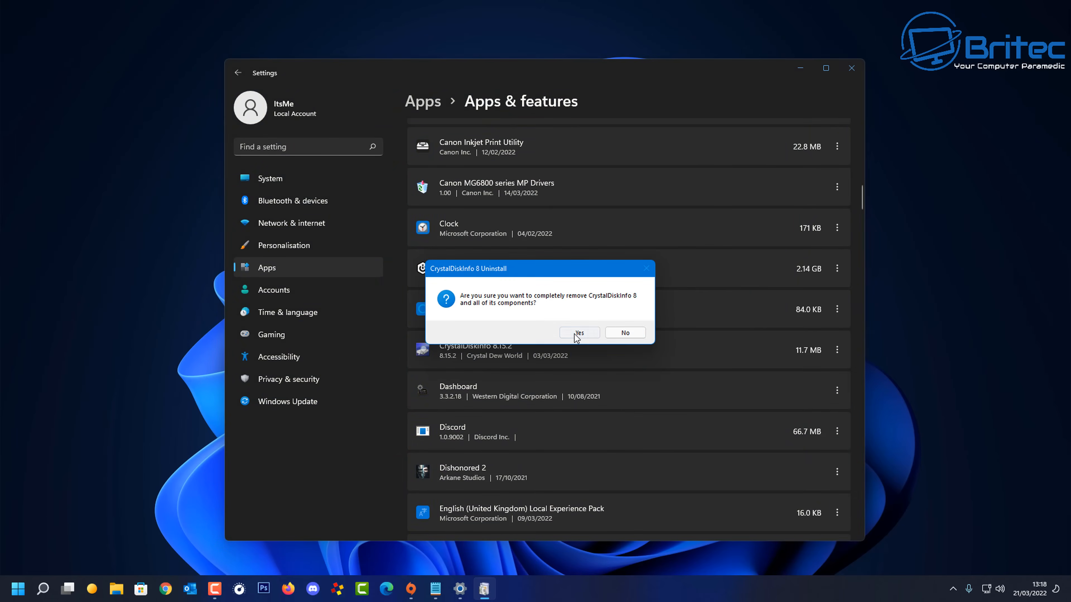
left_click(578, 332)
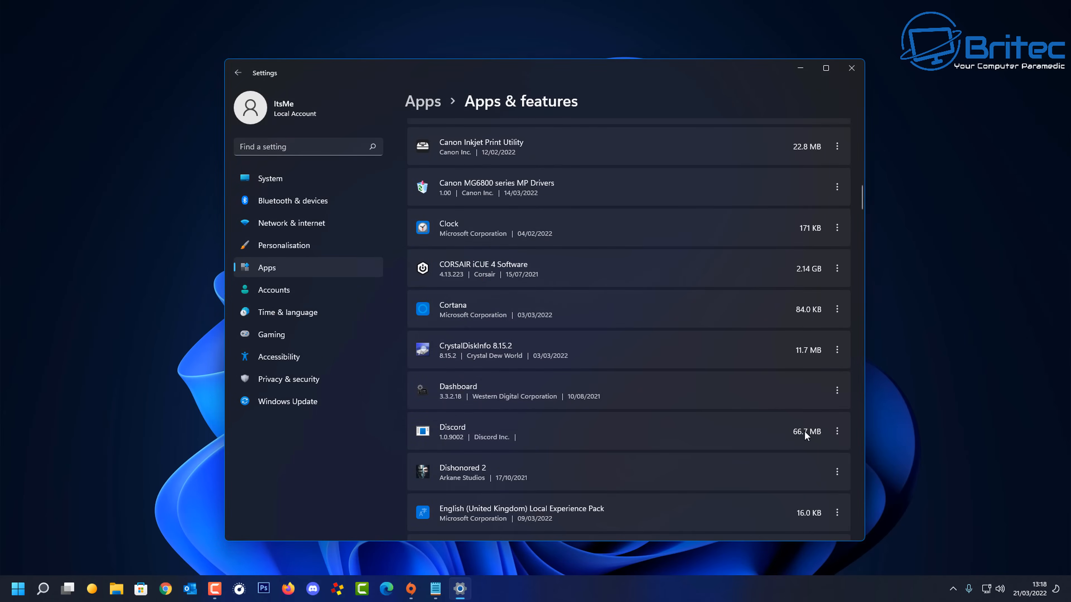
scroll("down", 3)
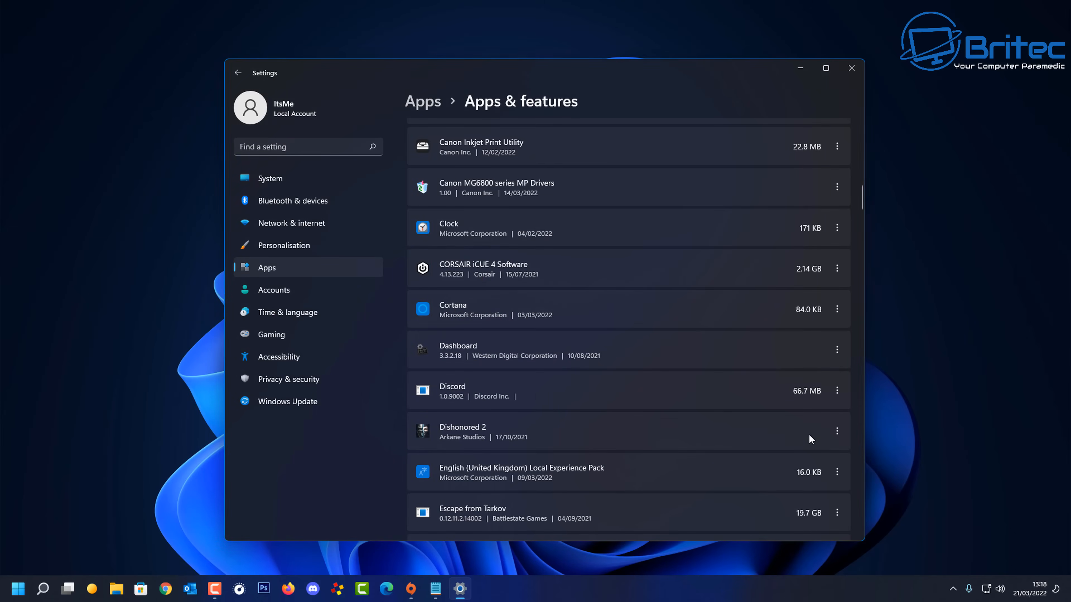
scroll("down", 3)
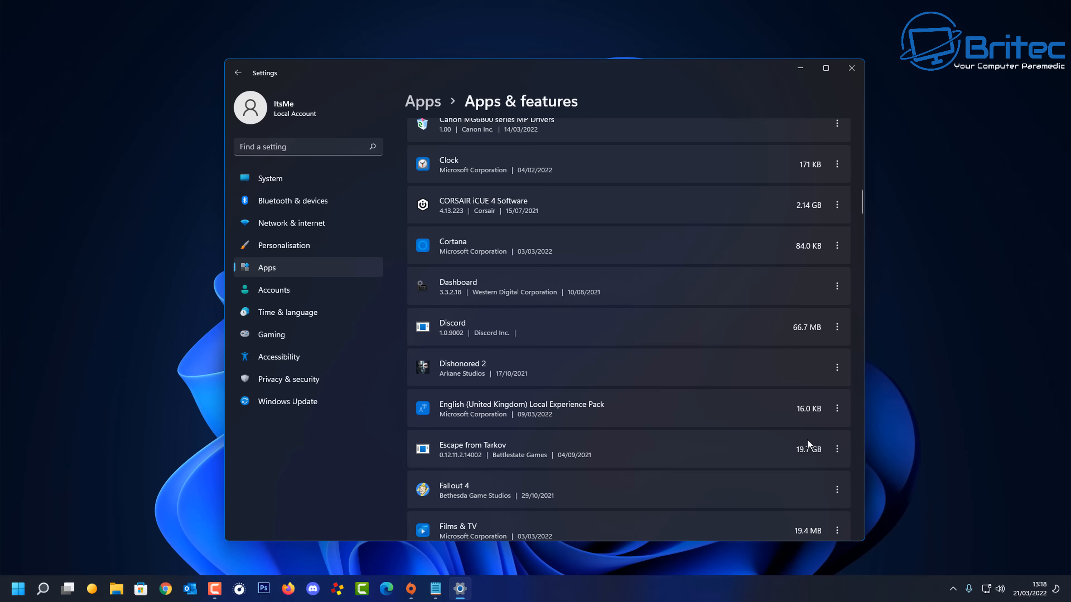
scroll("down", 3)
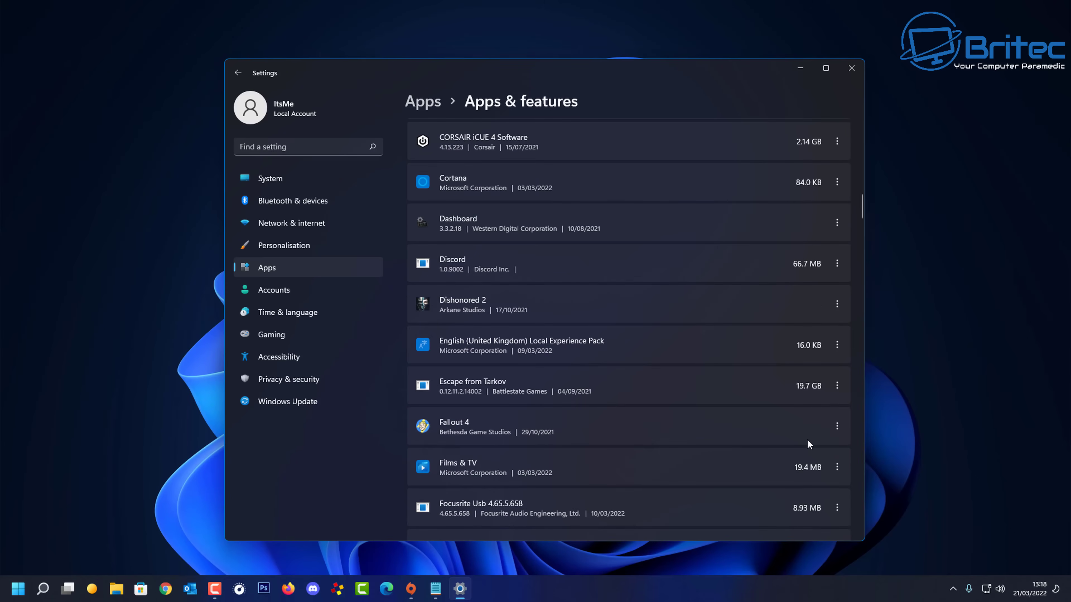
scroll("down", 3)
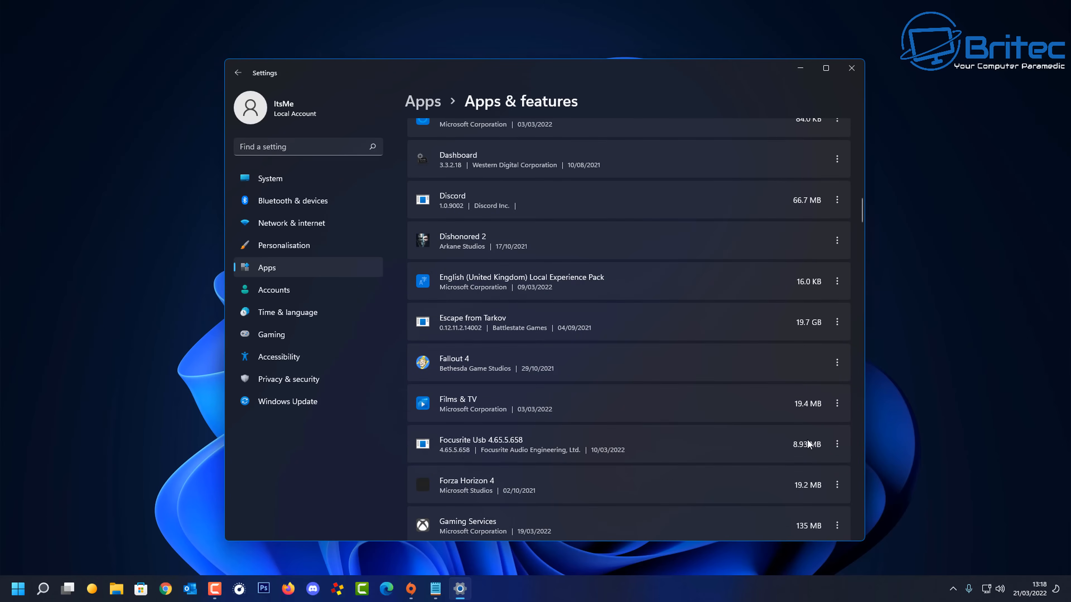
mouse_move(775, 437)
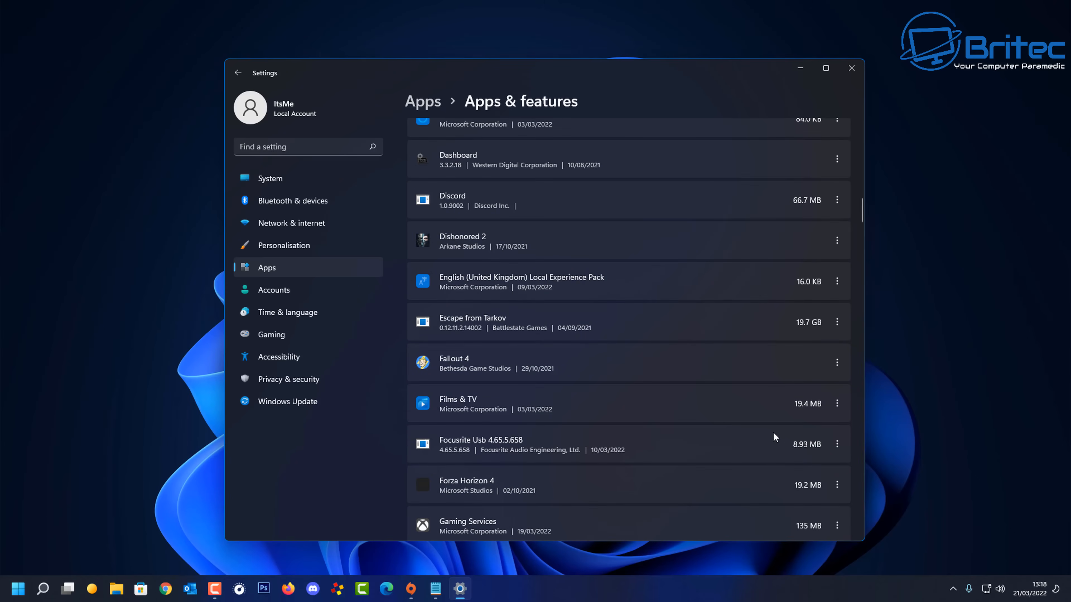
mouse_move(836, 322)
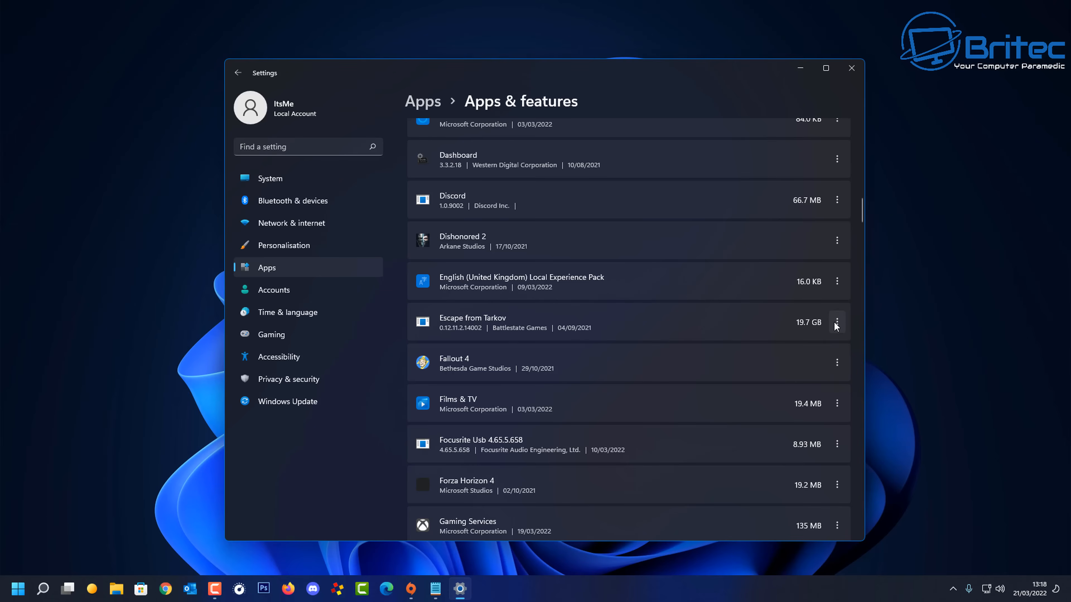
mouse_move(822, 332)
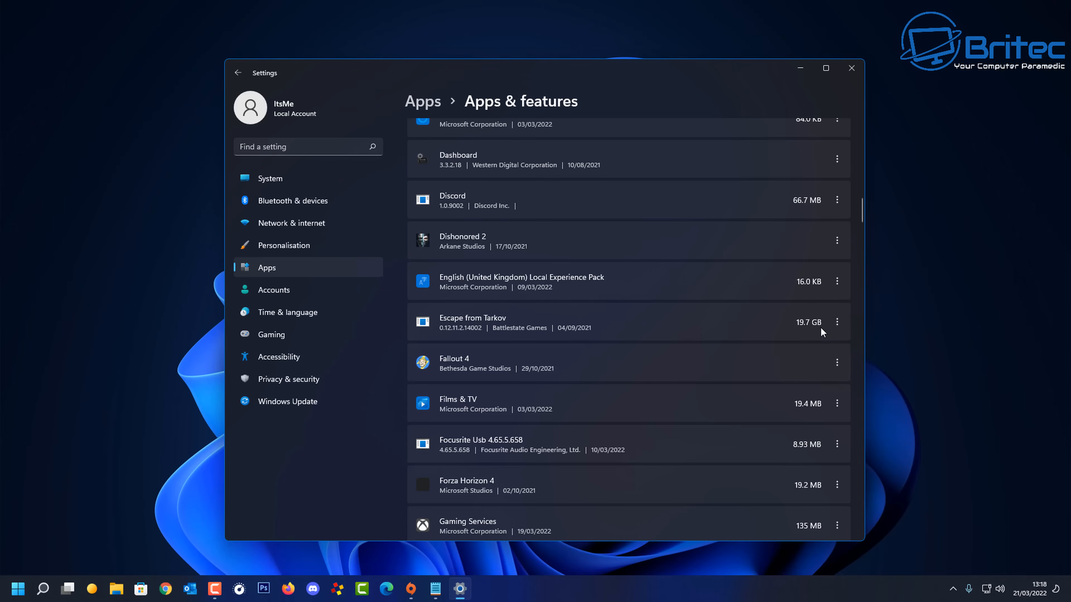
Step: Attempt to uninstall Escape from Tarkov and dismiss the drive-not-found error
scroll("down", 3)
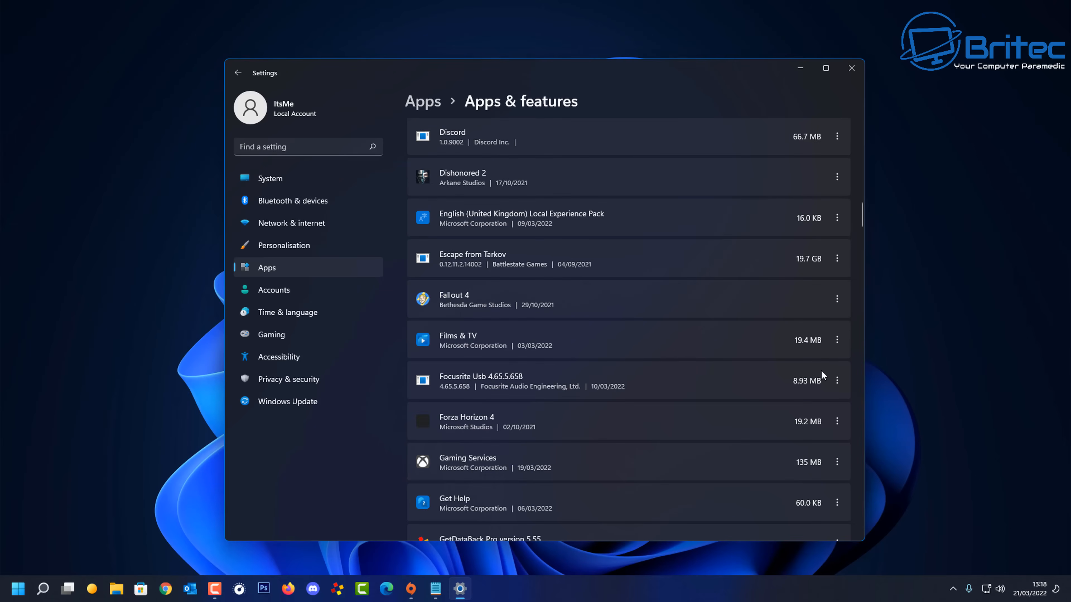
left_click(836, 258)
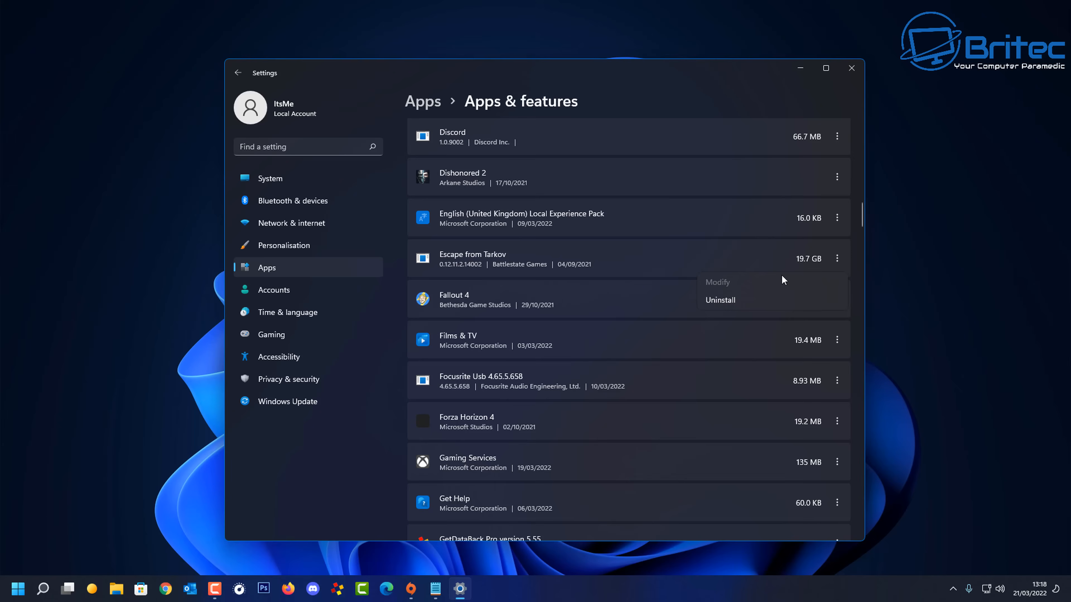
left_click(719, 300)
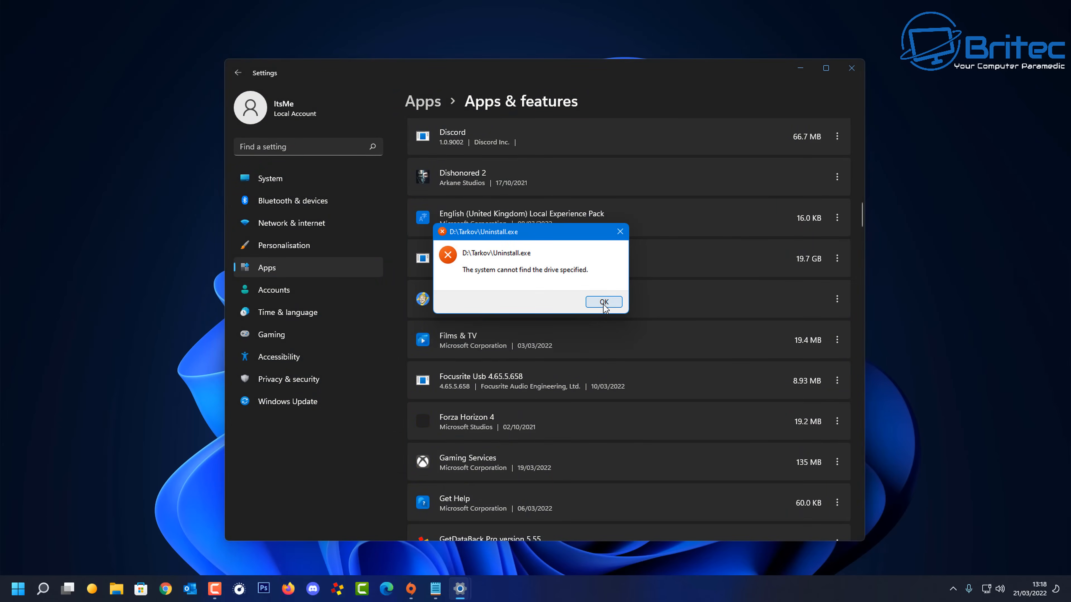
left_click(603, 302)
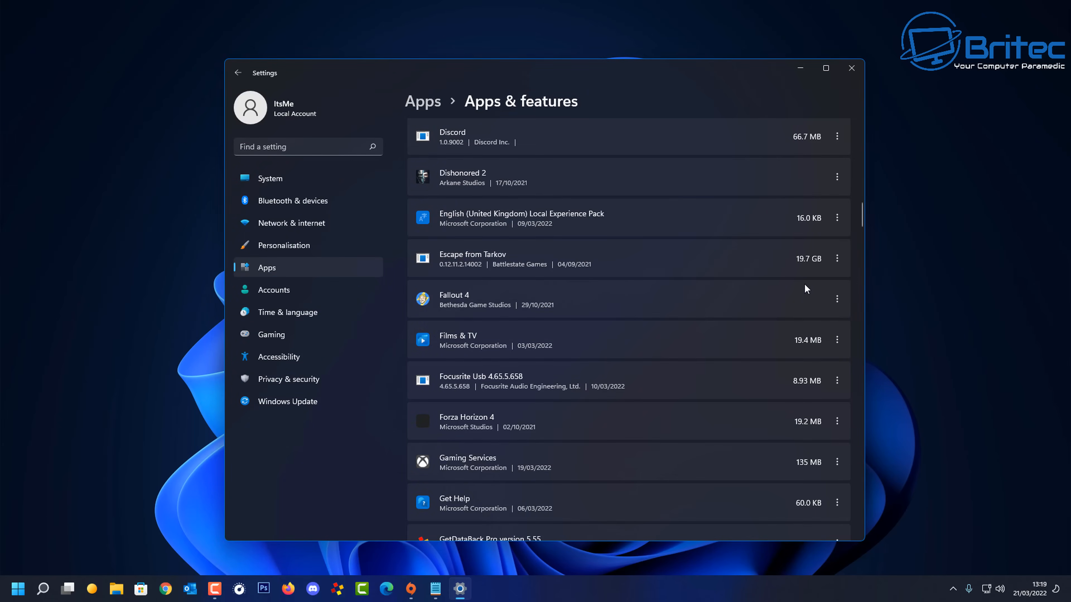
Step: Scroll the apps list down to MSI Afterburner and Norton 360
scroll("down", 3)
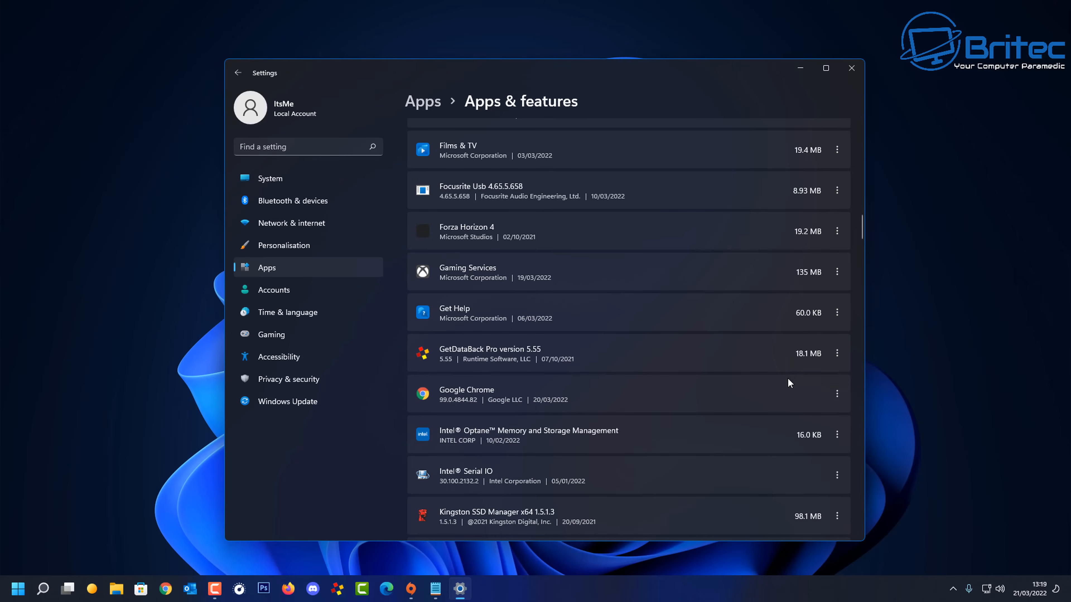
scroll("down", 3)
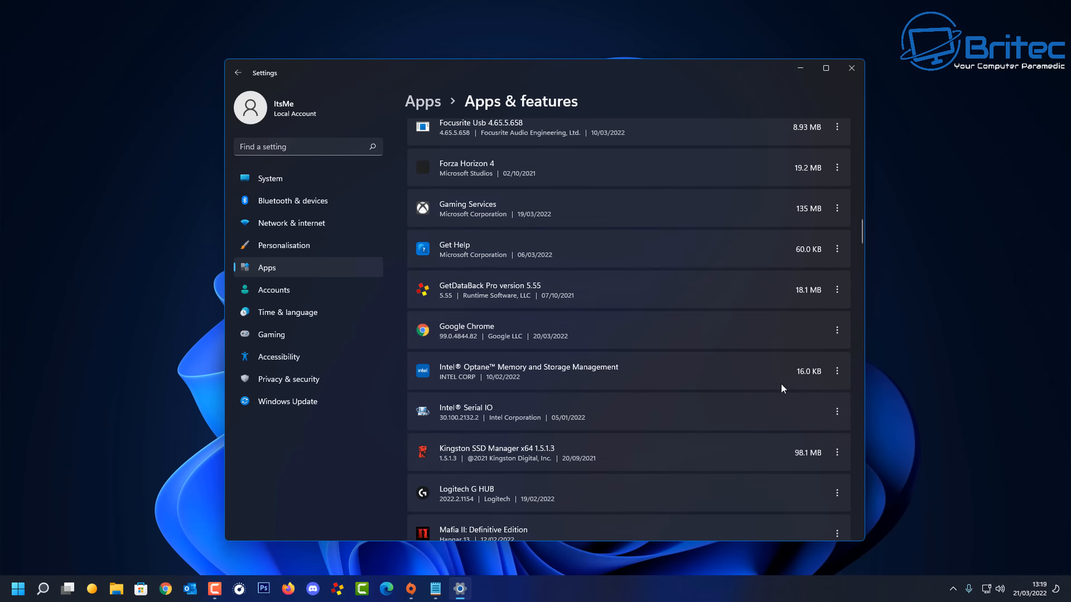
scroll("down", 3)
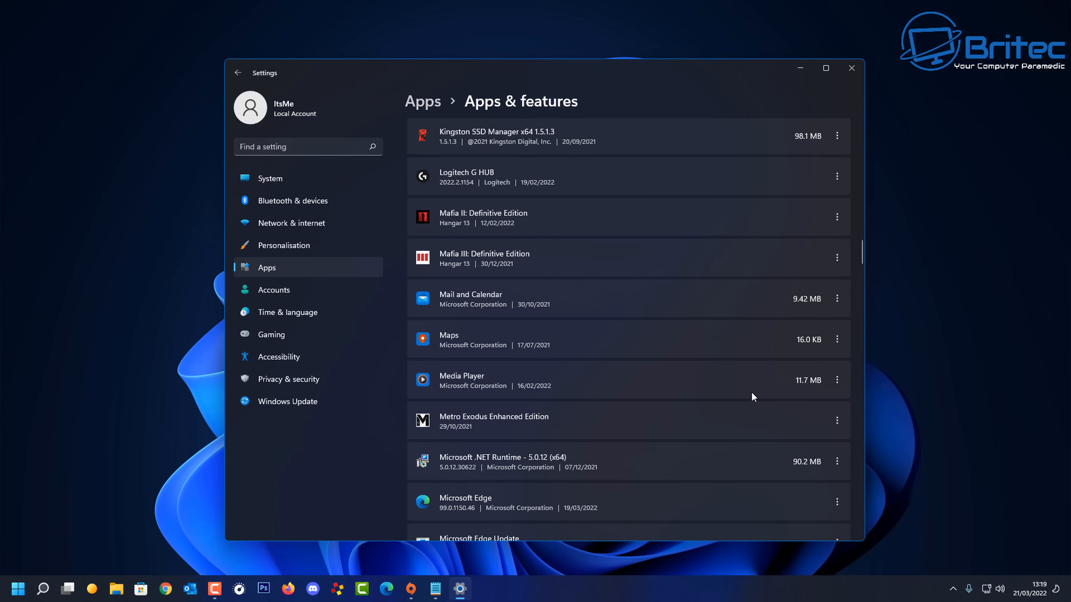
scroll("down", 3)
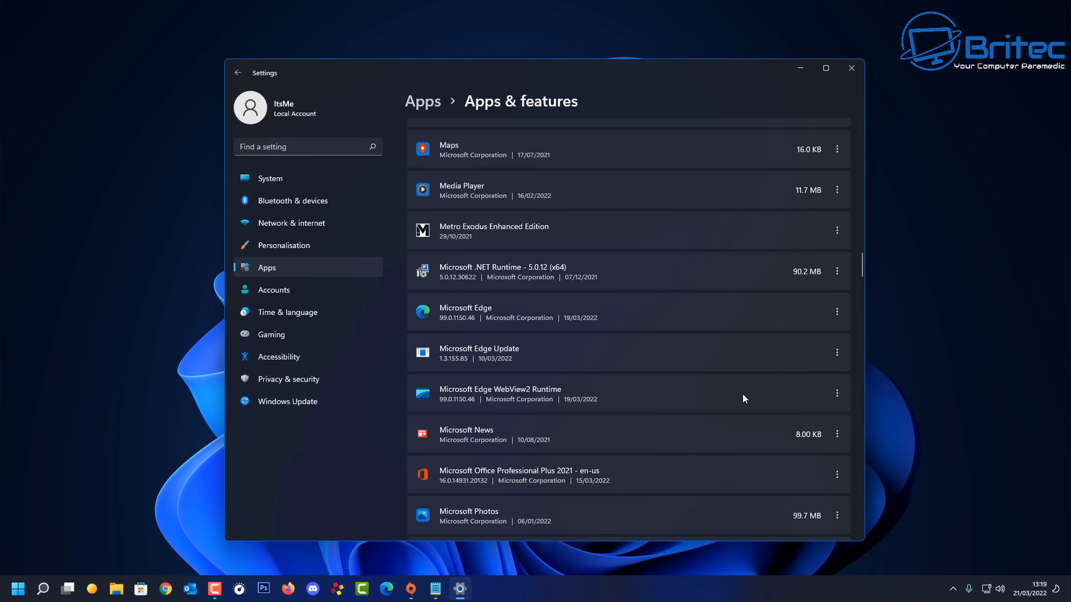
scroll("down", 3)
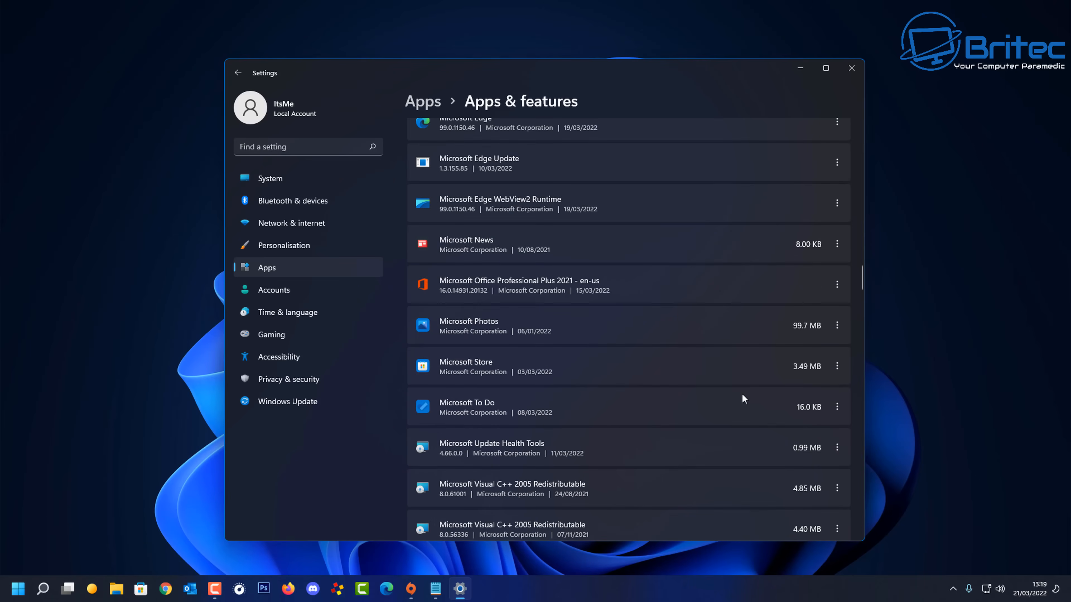
scroll("down", 3)
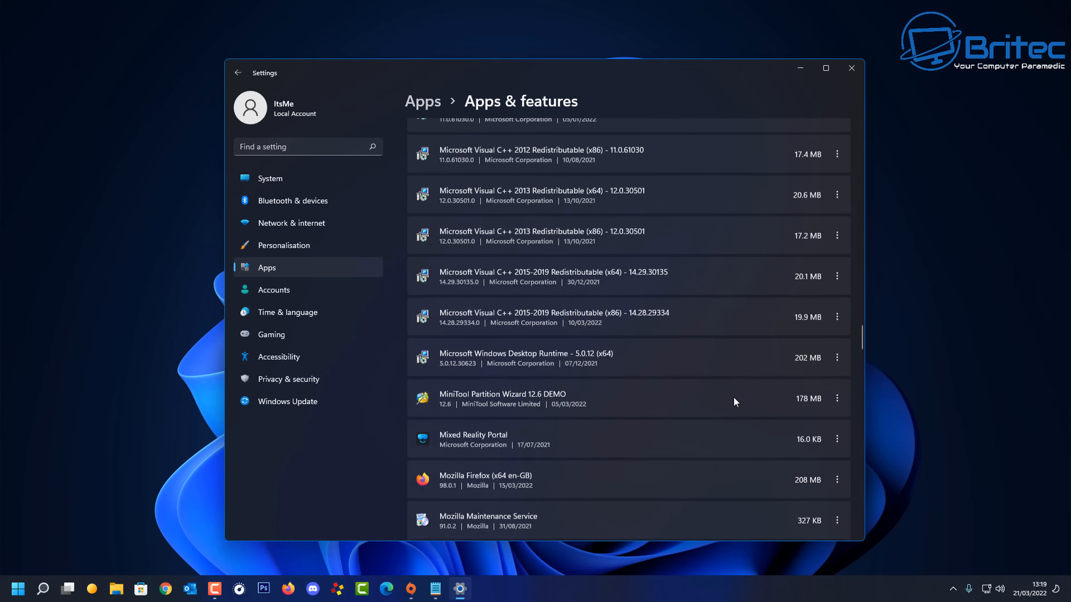
scroll("down", 3)
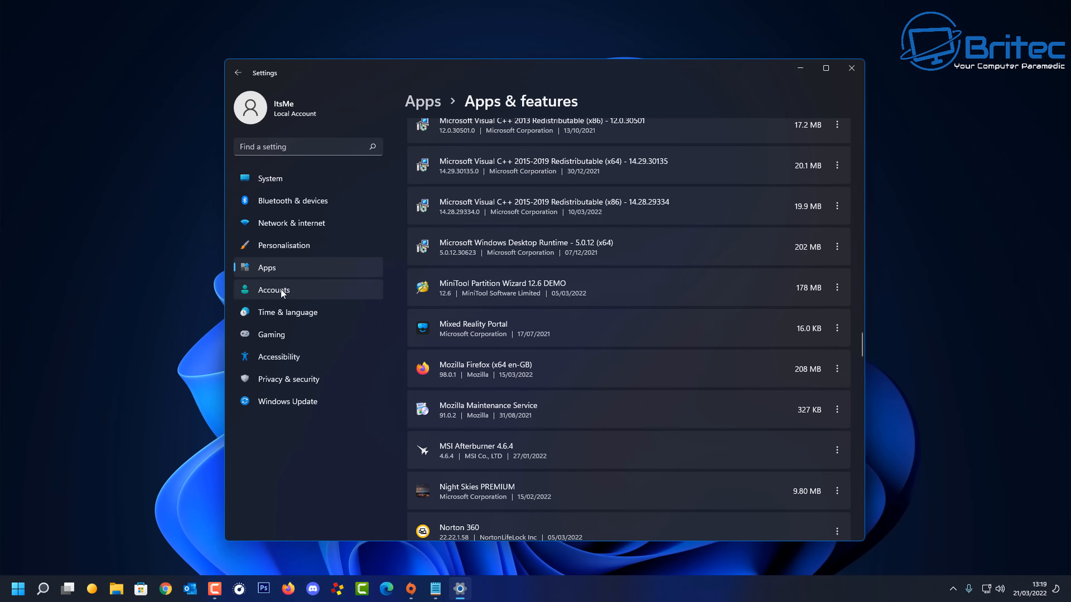
Step: View Accounts' Your info page, then move on to Time & language
left_click(274, 289)
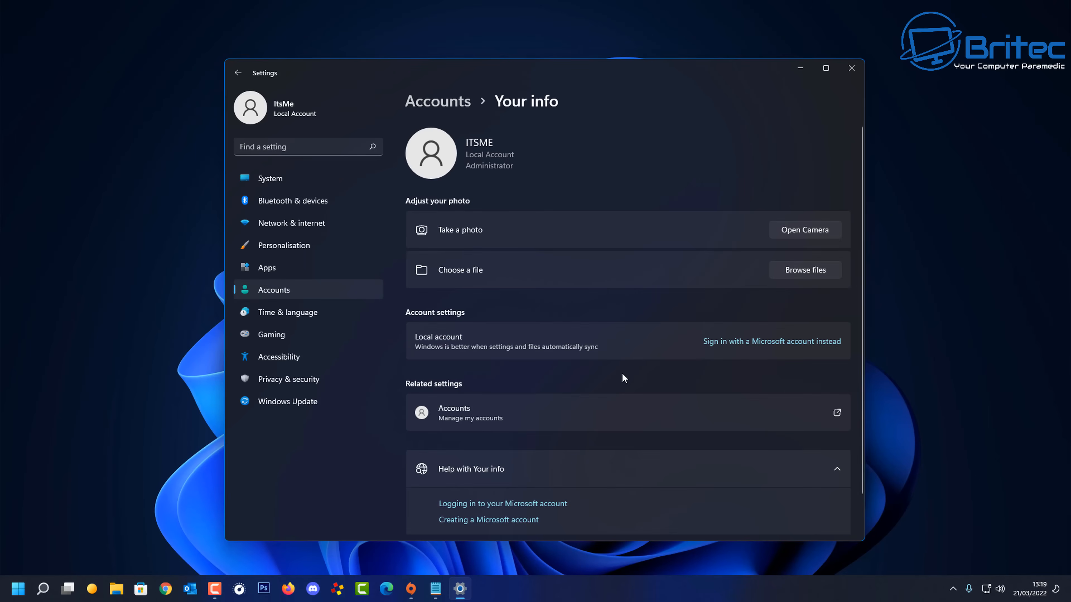
scroll("down", 3)
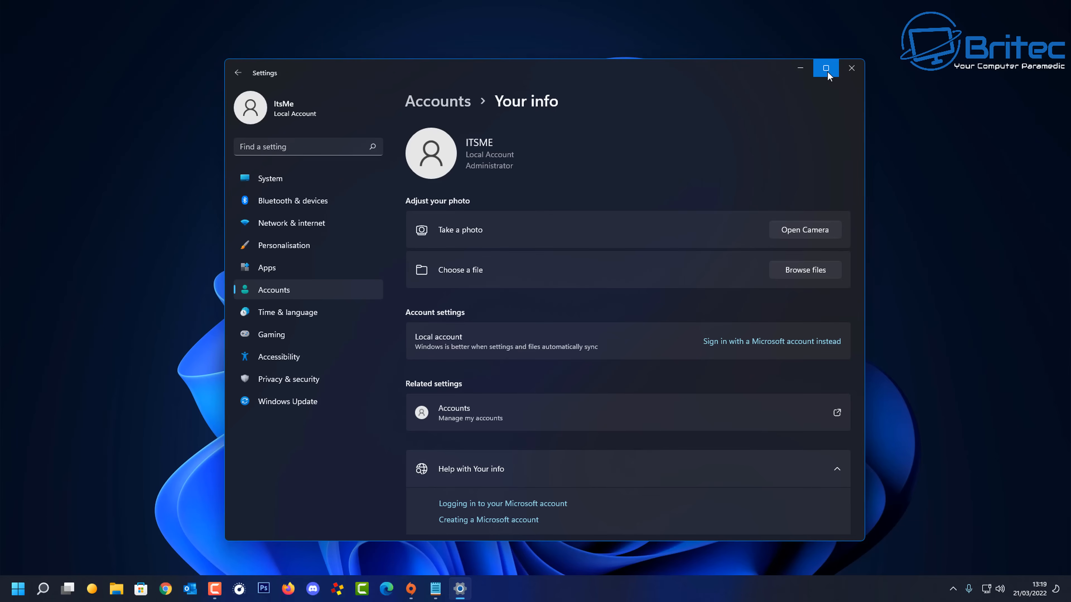
mouse_move(279, 322)
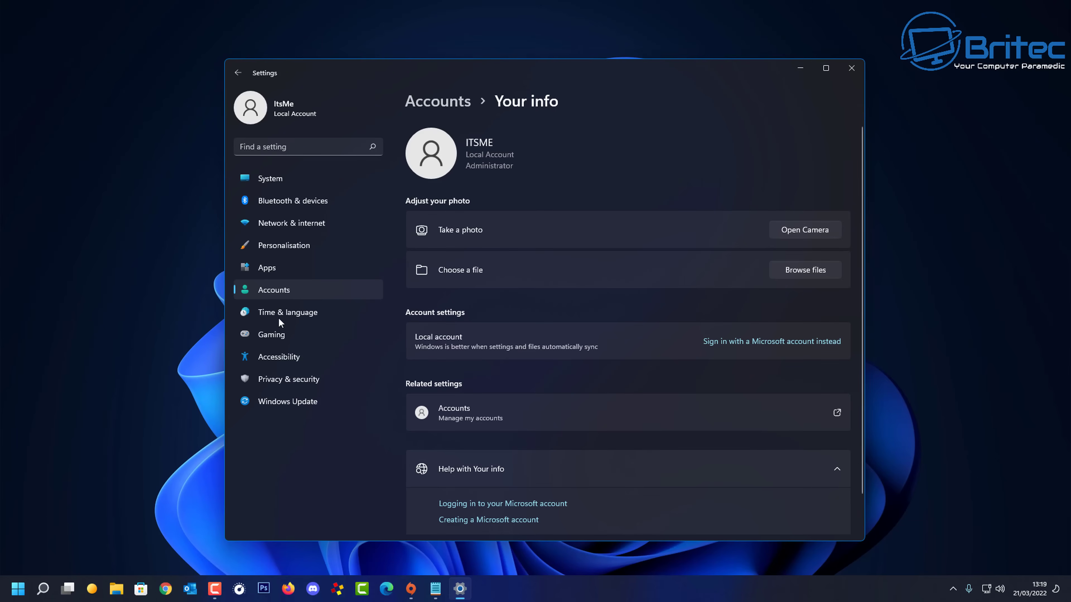
left_click(288, 312)
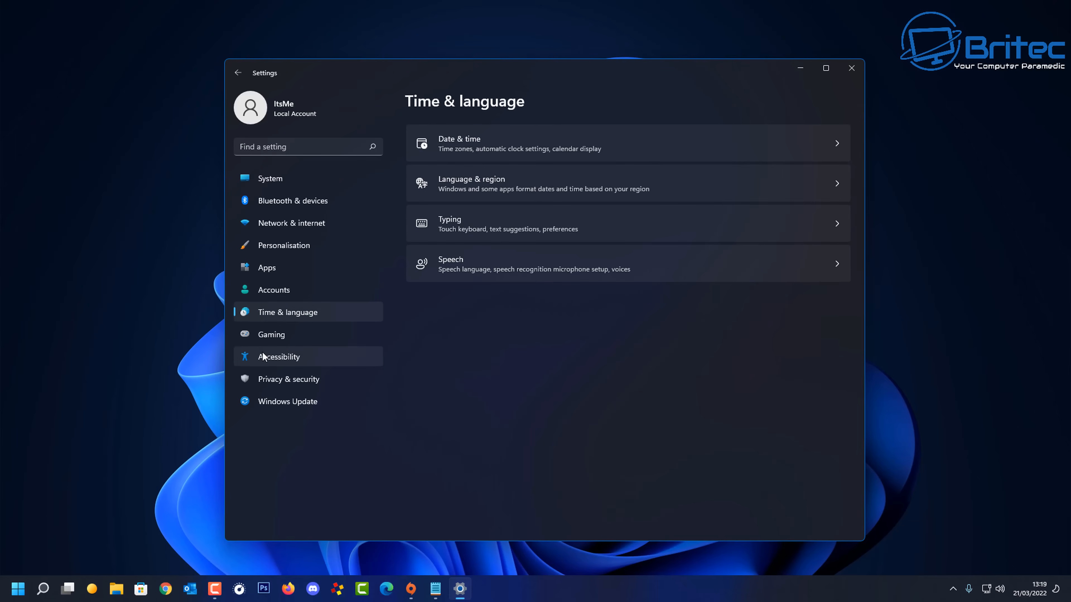
Step: Review the Messaging and Call history permissions, then scroll to Music library
left_click(288, 379)
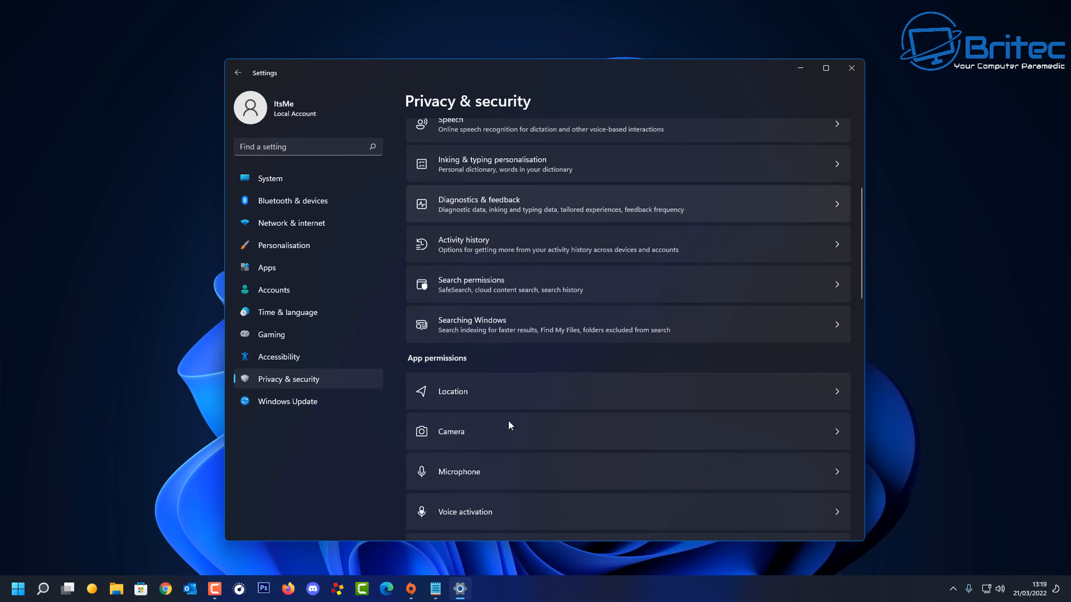
scroll("down", 3)
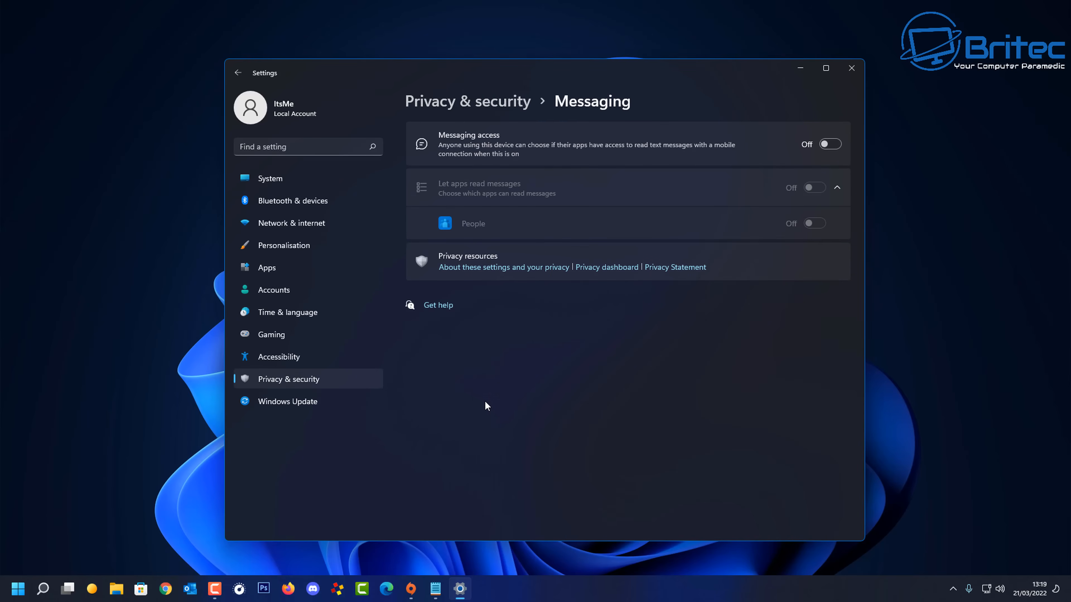
left_click(238, 72)
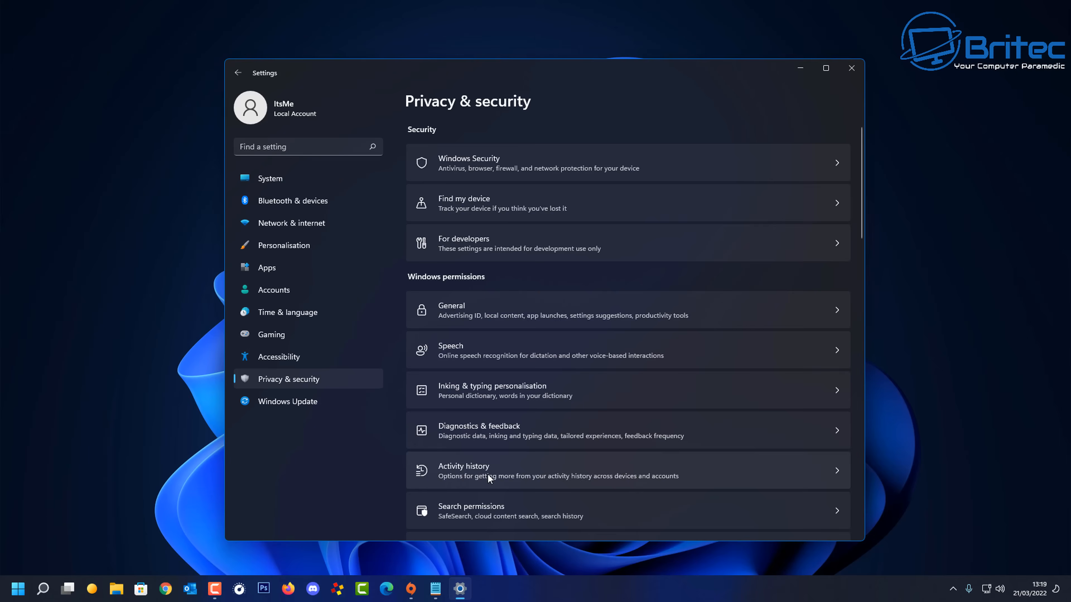
scroll("down", 3)
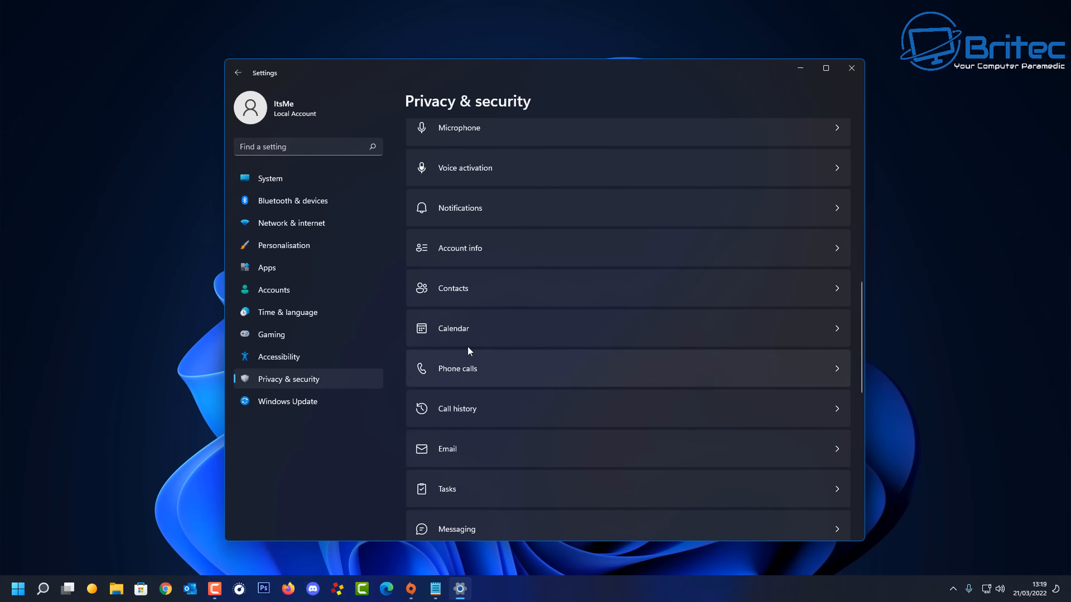
mouse_move(477, 415)
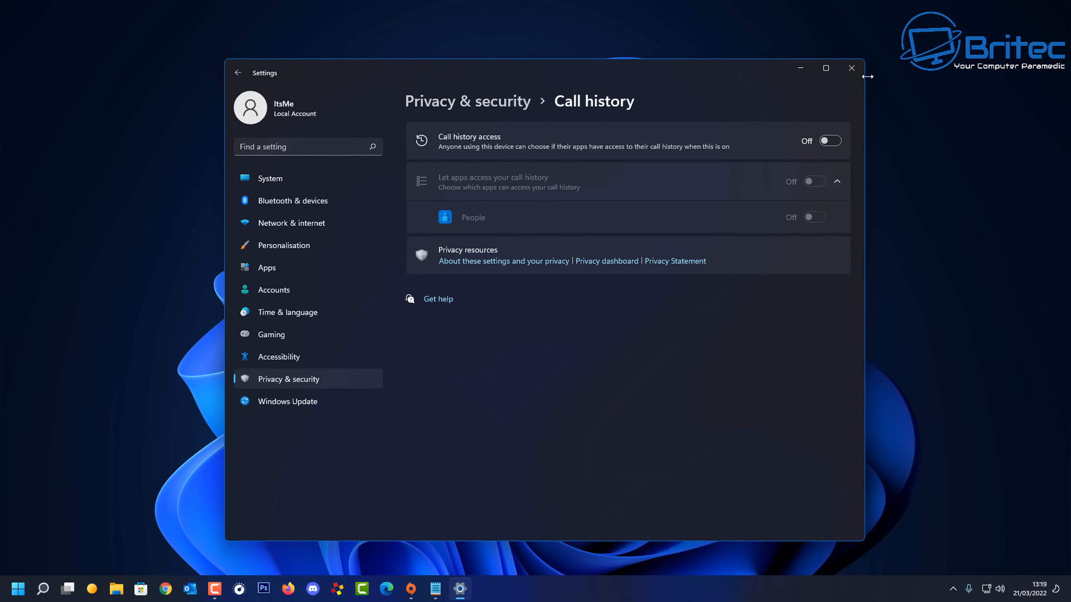
left_click(237, 73)
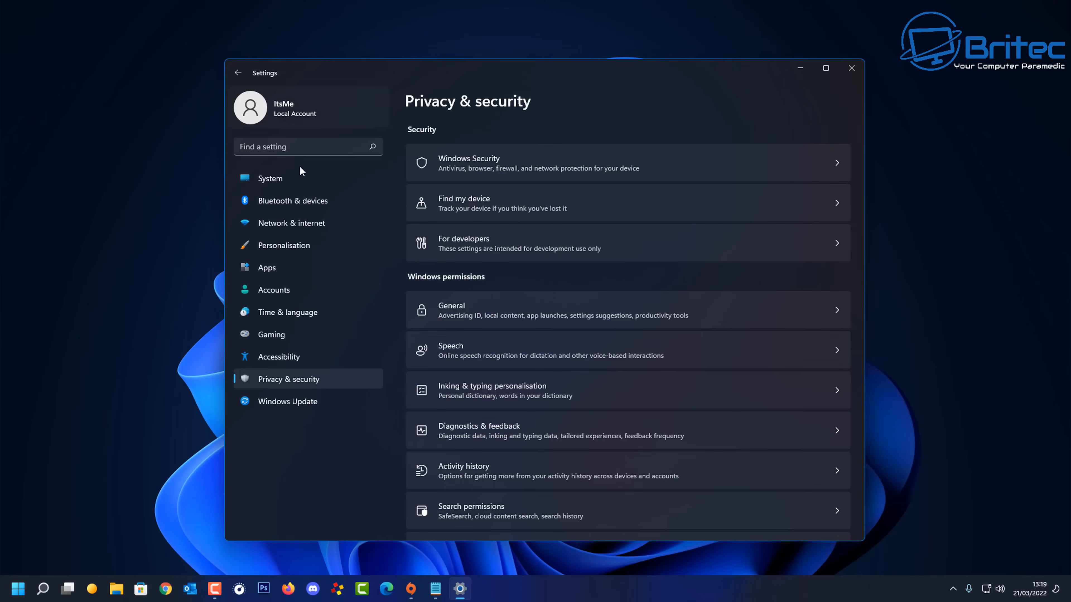
scroll("down", 3)
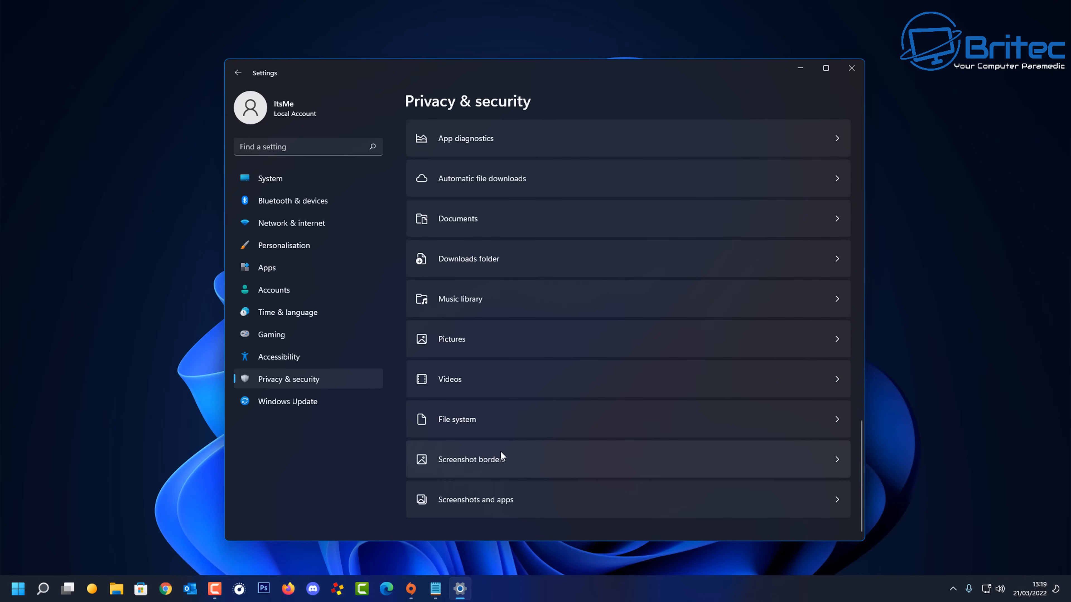
mouse_move(508, 412)
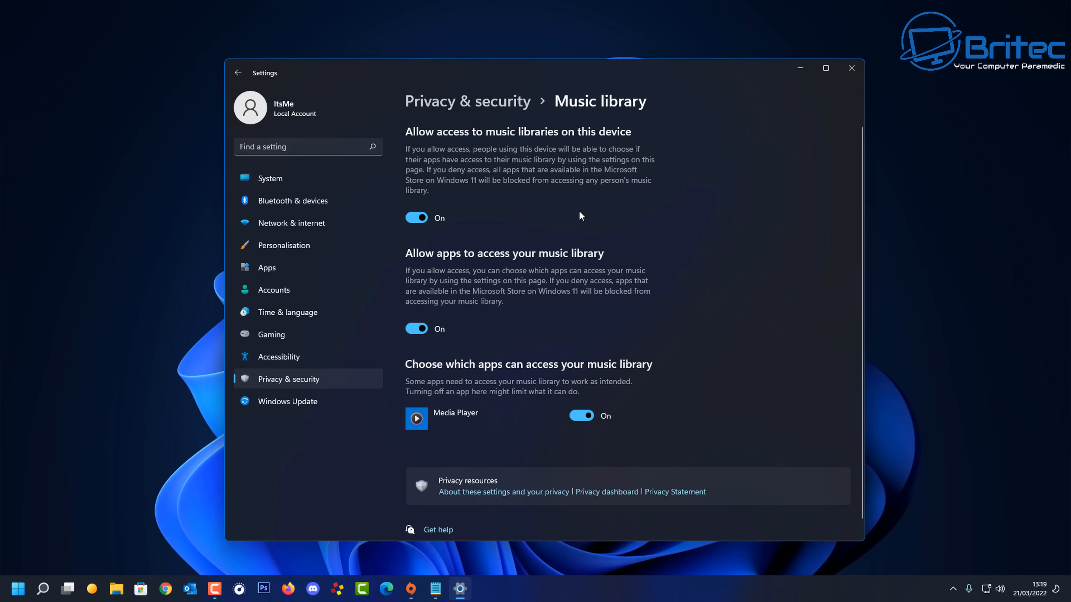
mouse_move(851, 69)
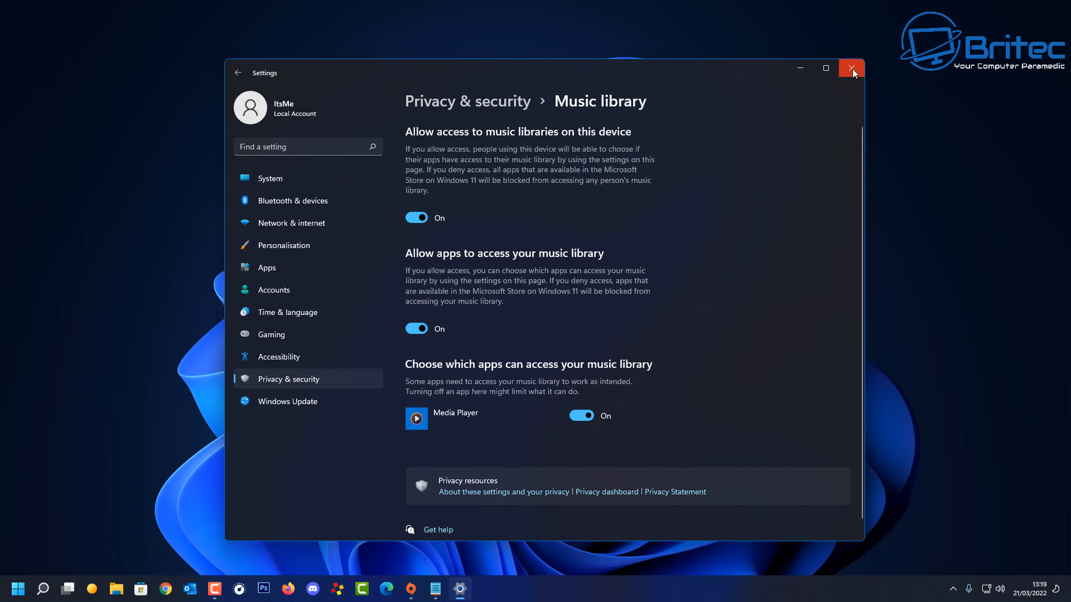
Step: Close the Settings window, leaving the desktop visible
left_click(851, 68)
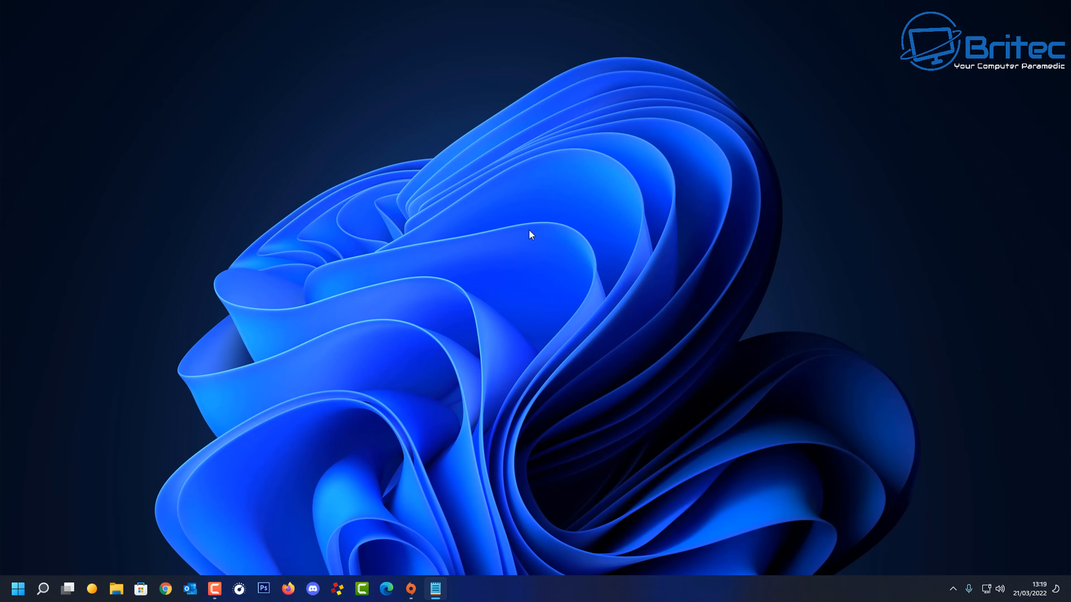
mouse_move(532, 234)
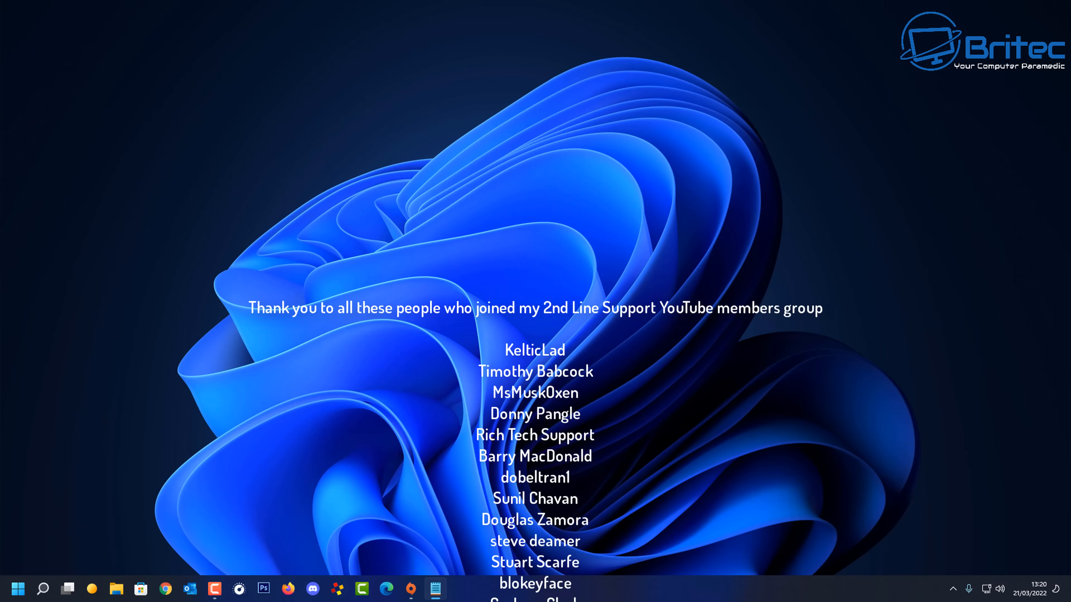
scroll("up", 3)
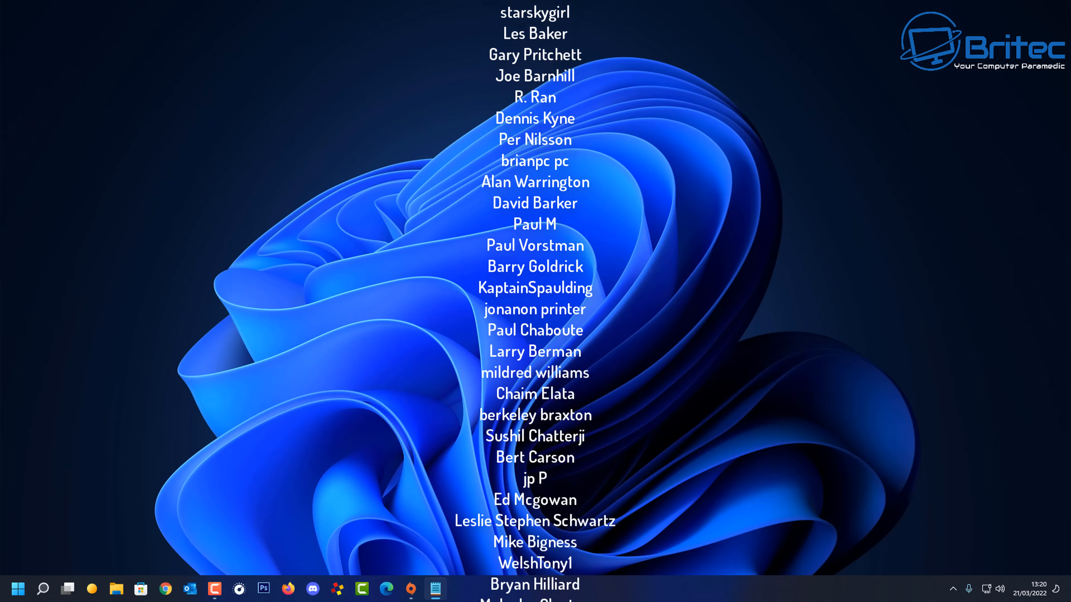
scroll("up", 3)
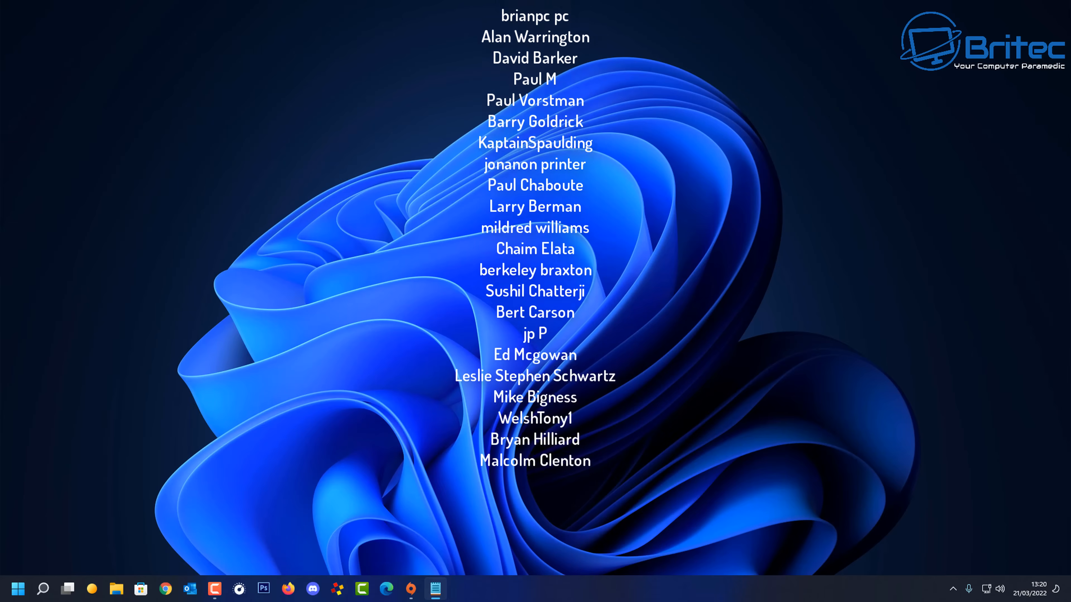